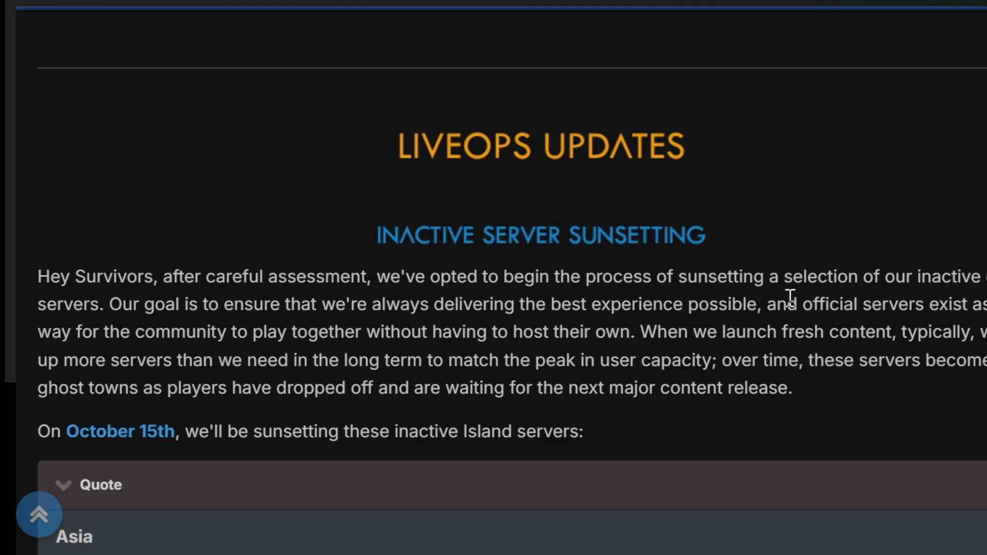
mouse_move(6, 116)
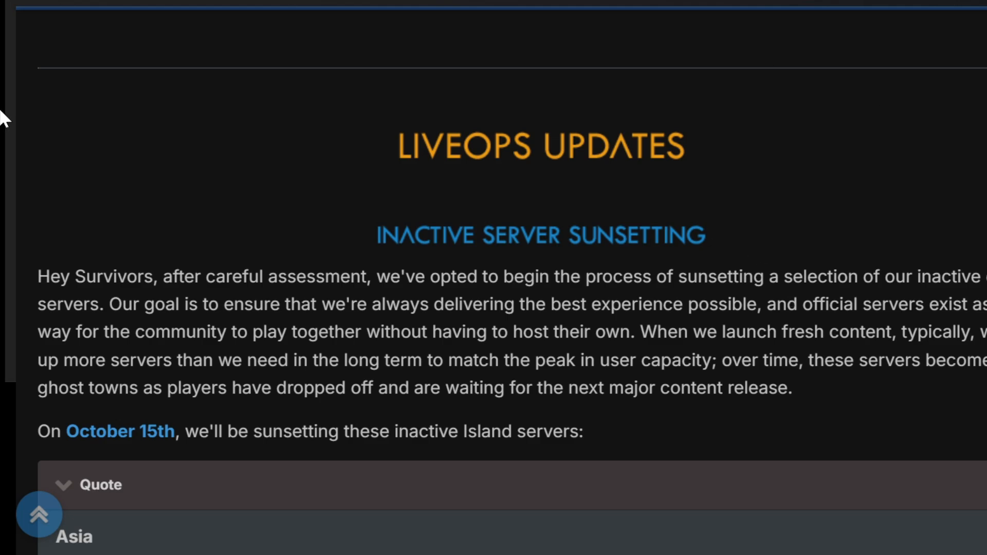
mouse_move(283, 331)
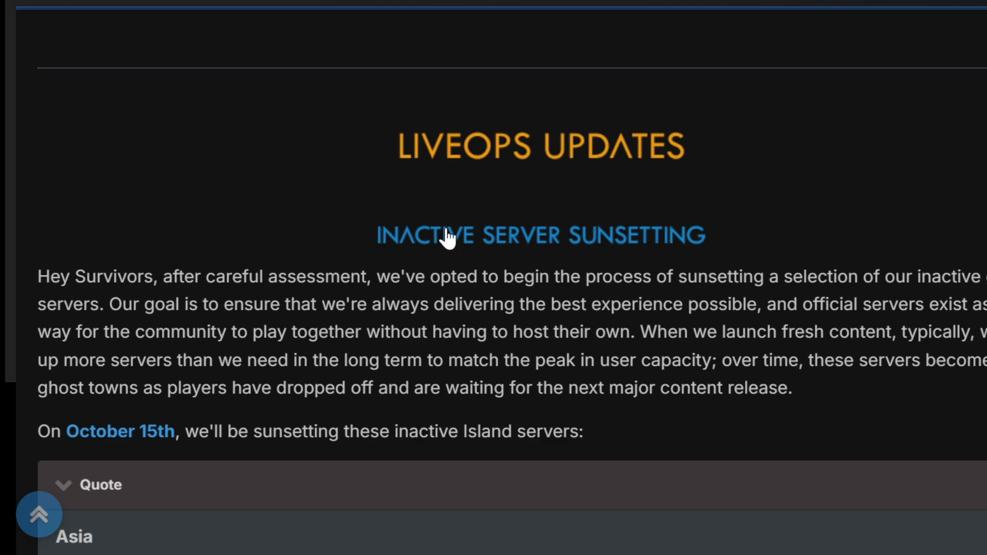
mouse_move(482, 296)
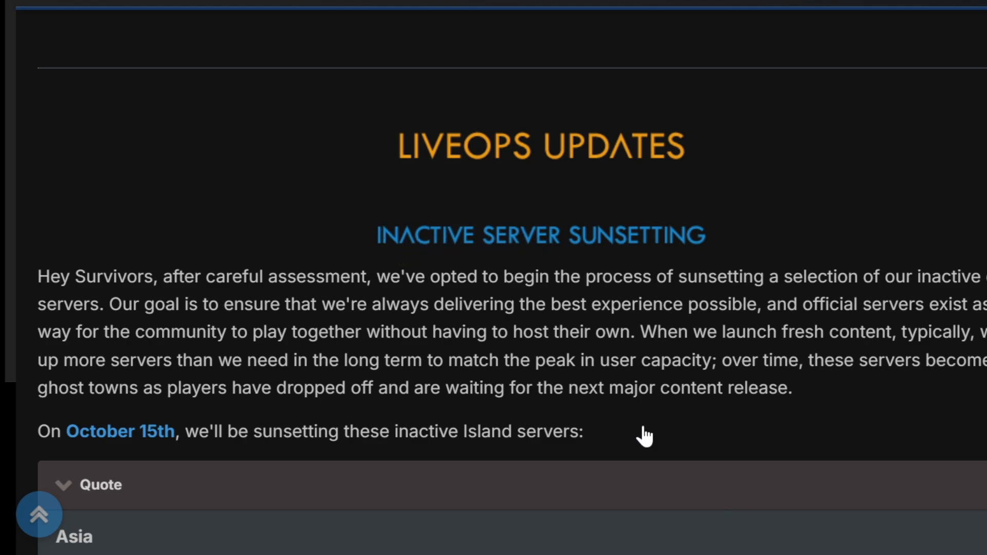
mouse_move(617, 349)
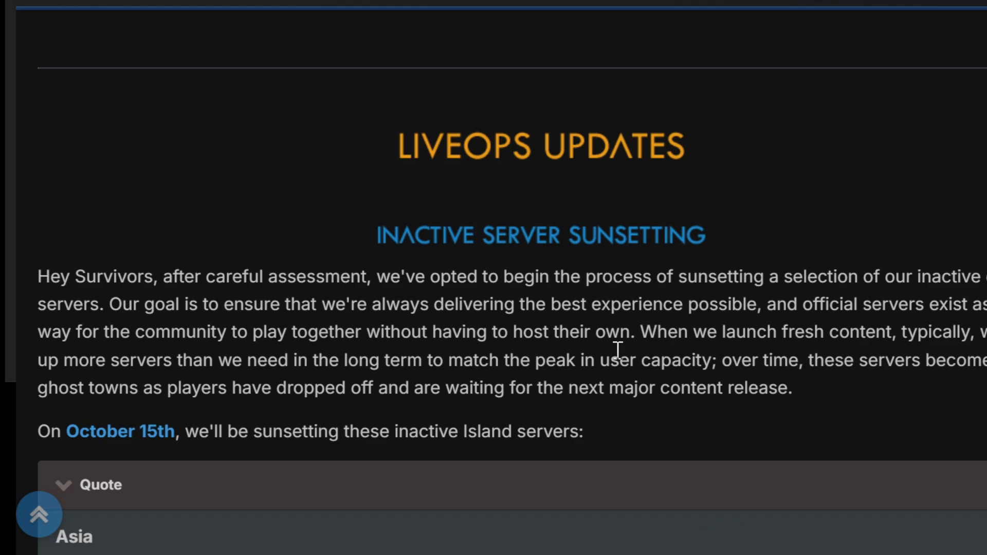
mouse_move(400, 333)
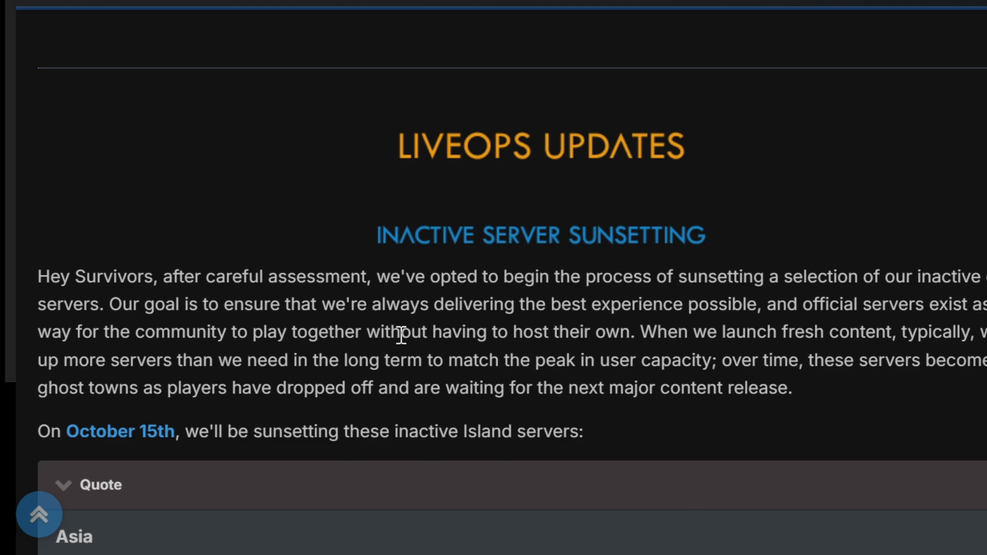
scroll(down, 3)
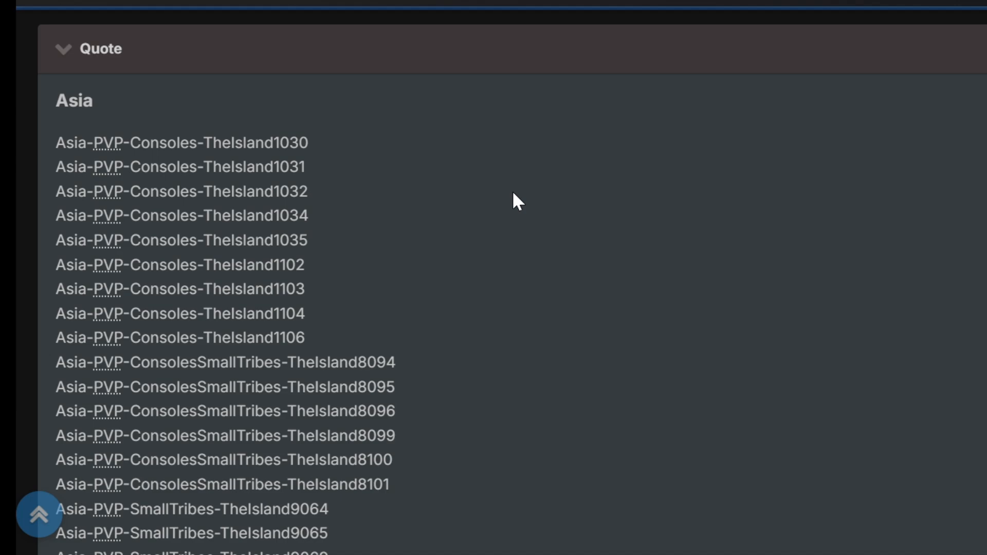
scroll(down, 3)
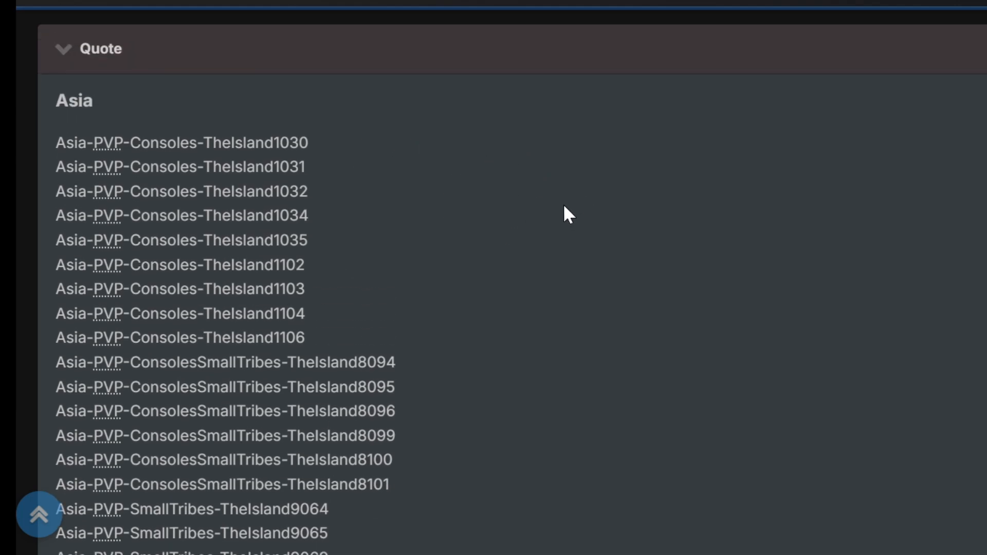
mouse_move(500, 208)
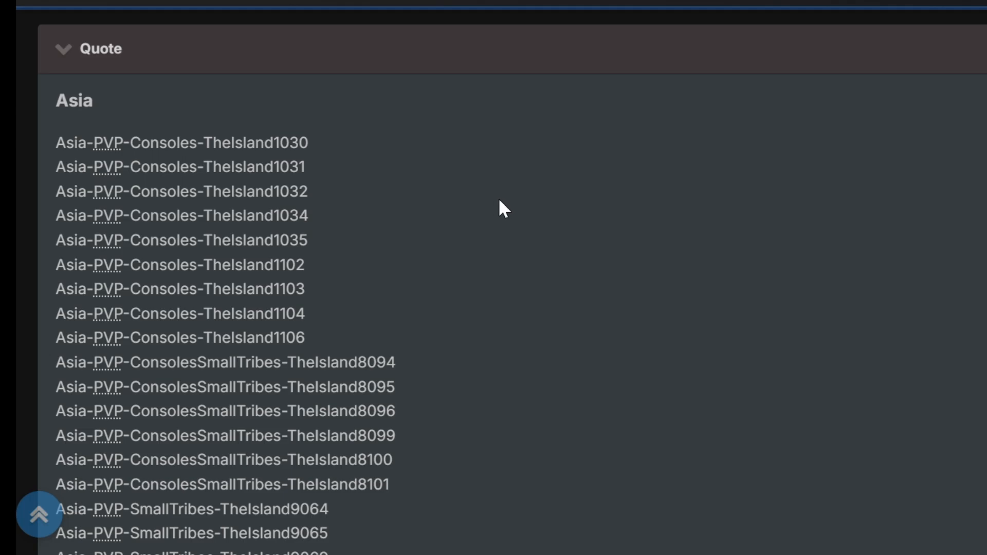
scroll(down, 3)
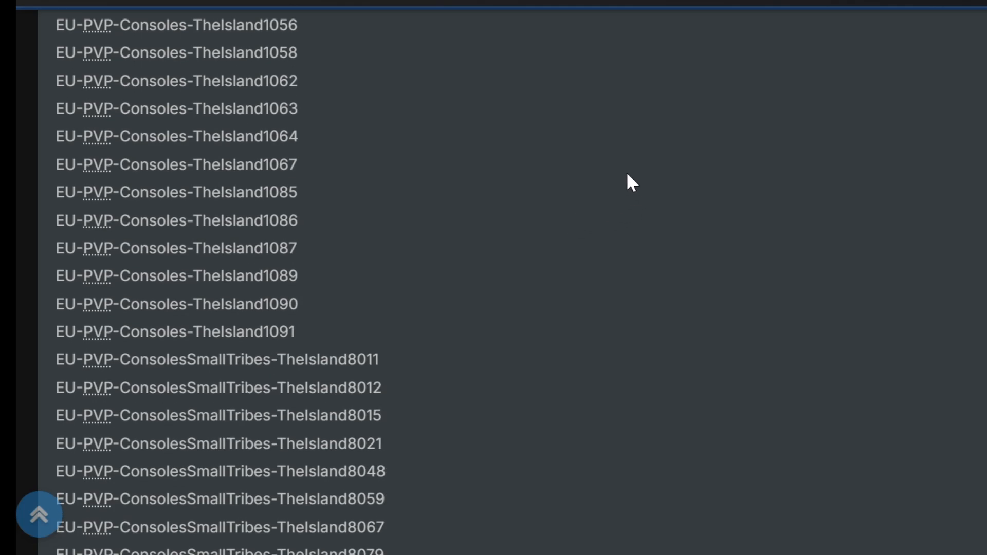
scroll(down, 3)
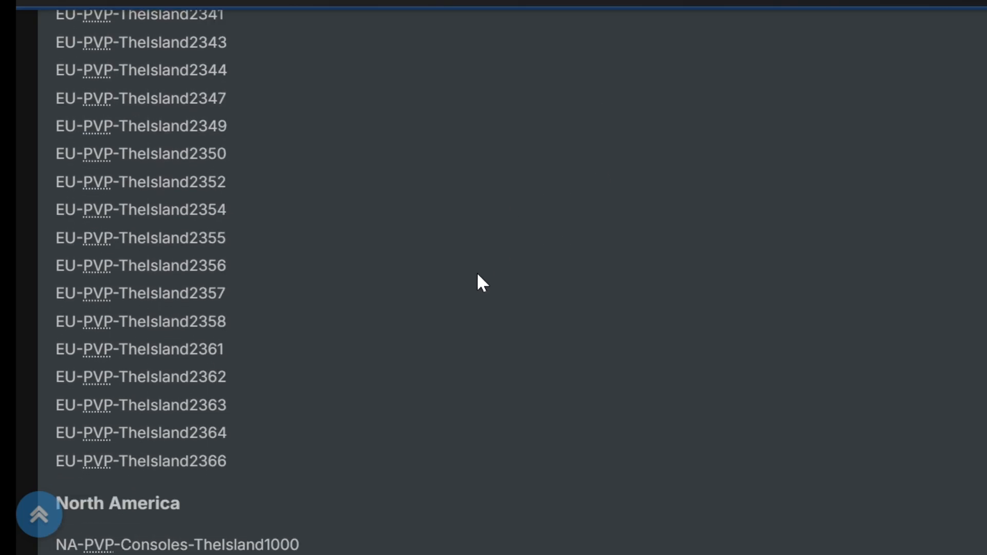
scroll(down, 3)
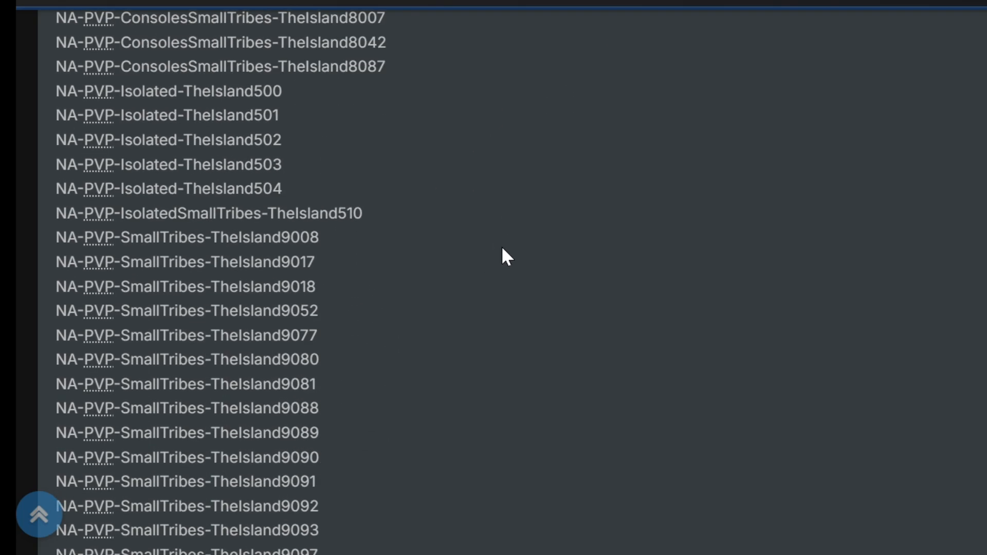
scroll(down, 3)
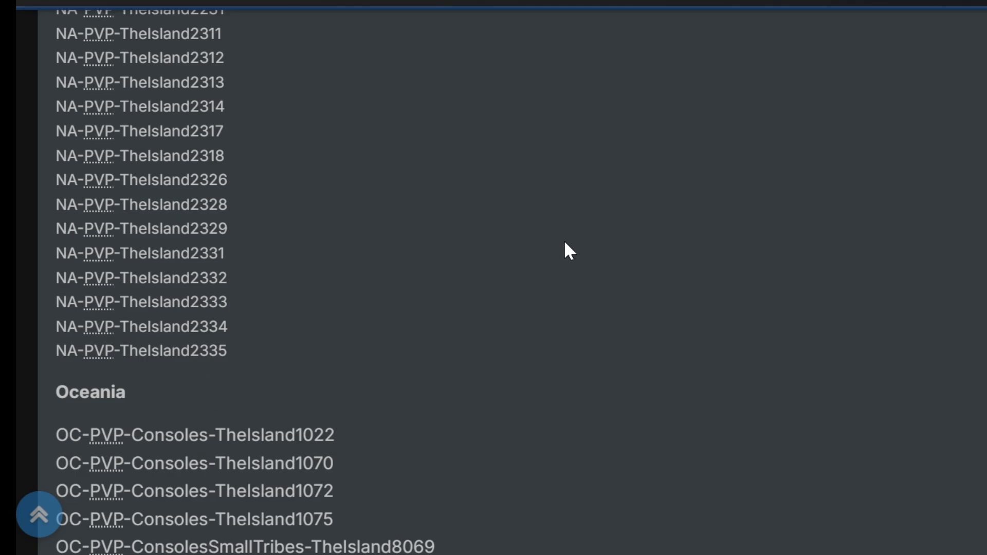
scroll(down, 3)
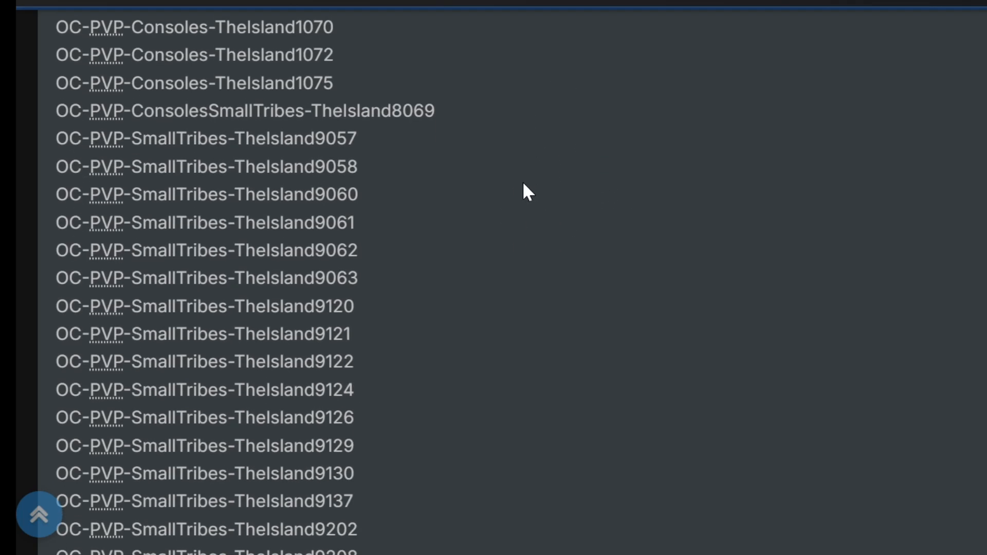
scroll(down, 3)
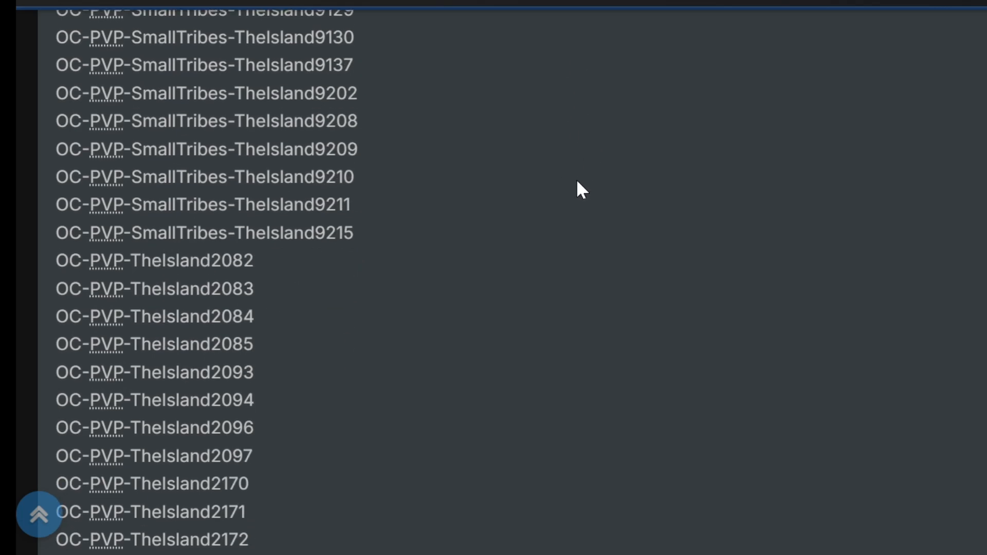
scroll(down, 3)
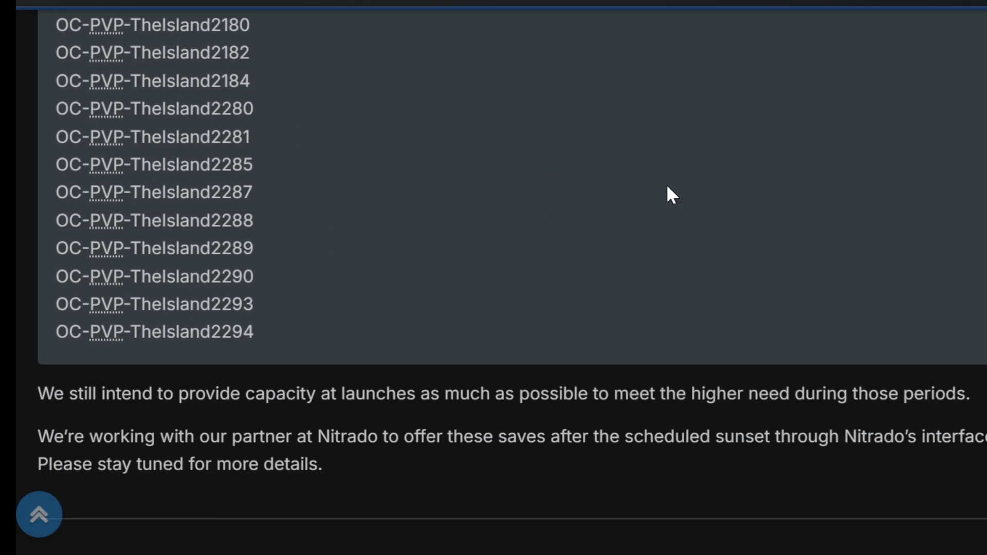
mouse_move(554, 205)
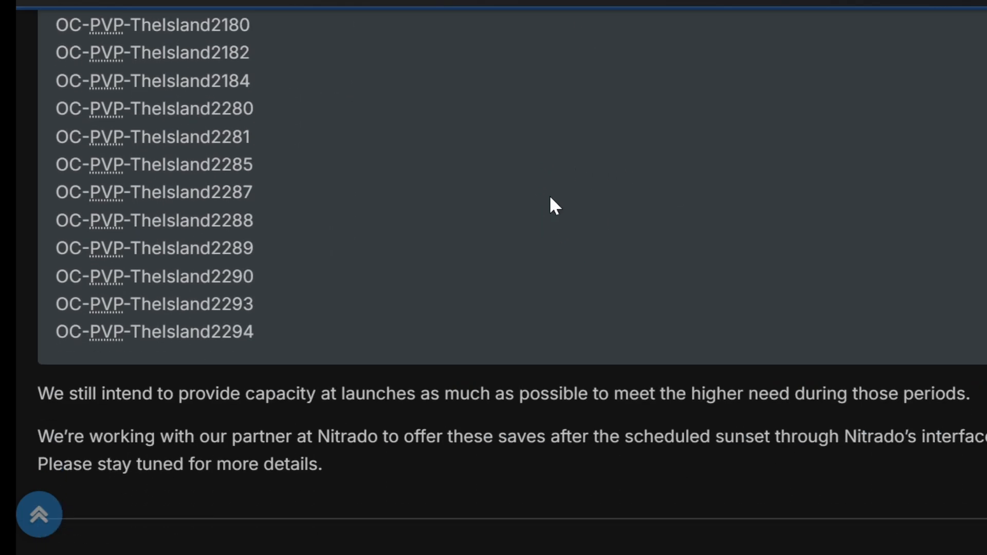
mouse_move(687, 236)
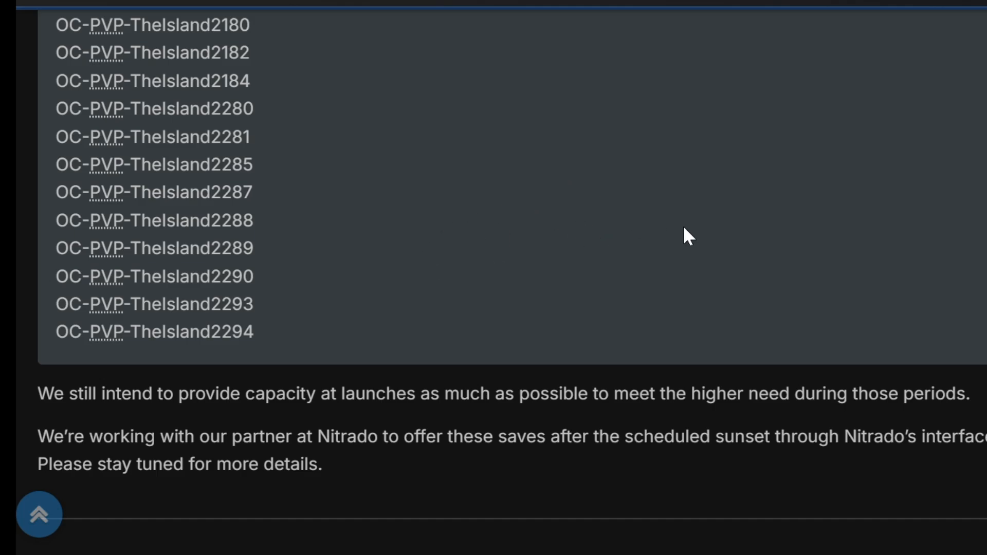
mouse_move(617, 249)
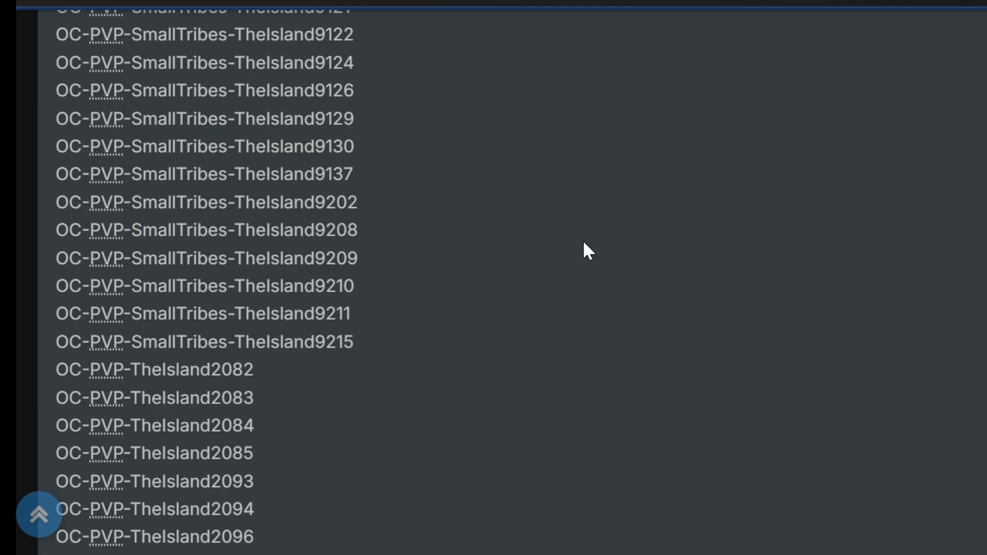
mouse_move(569, 213)
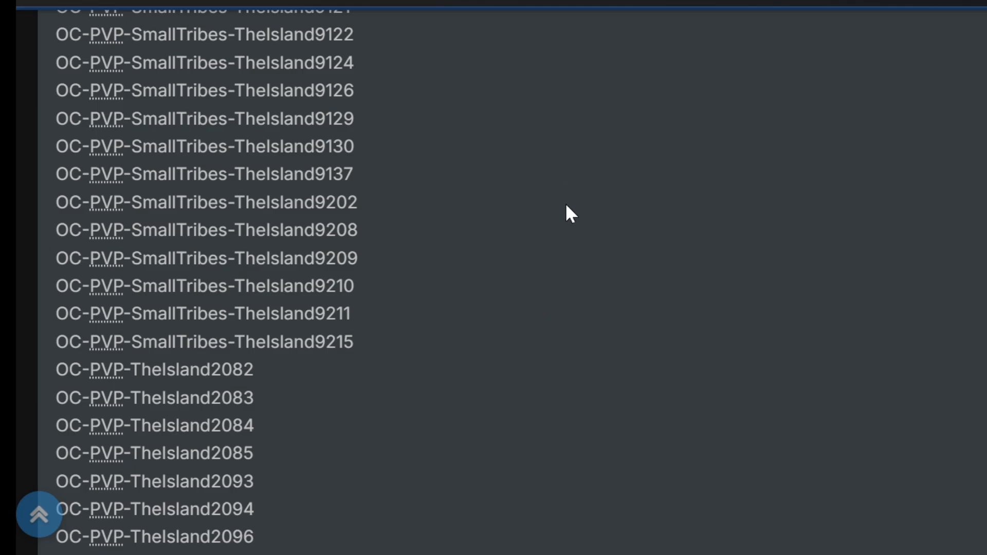
scroll(down, 3)
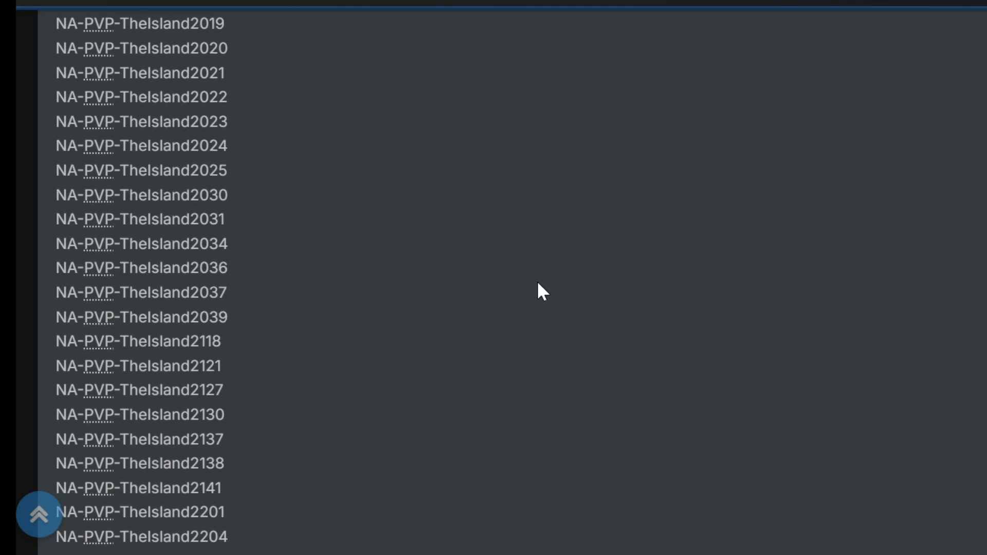
scroll(down, 3)
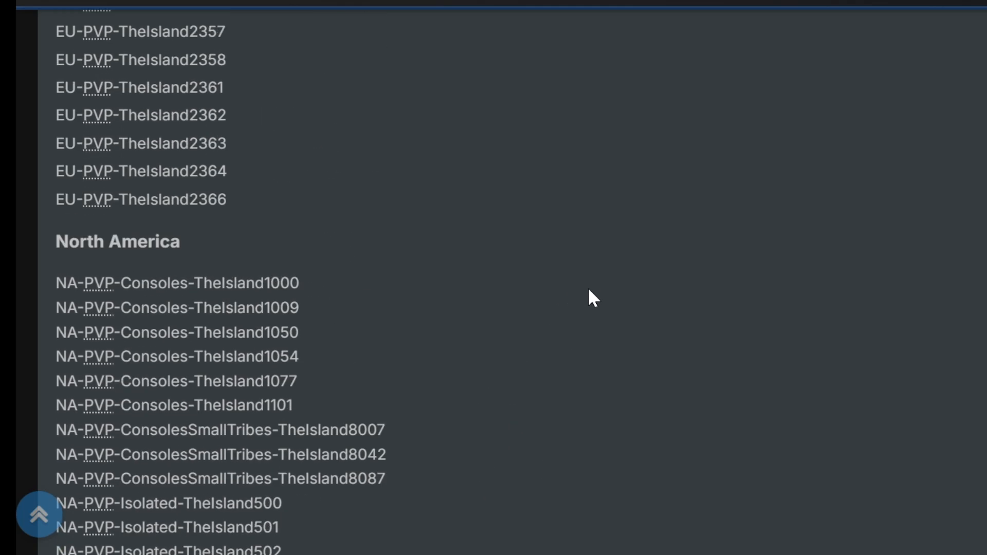
scroll(up, 3)
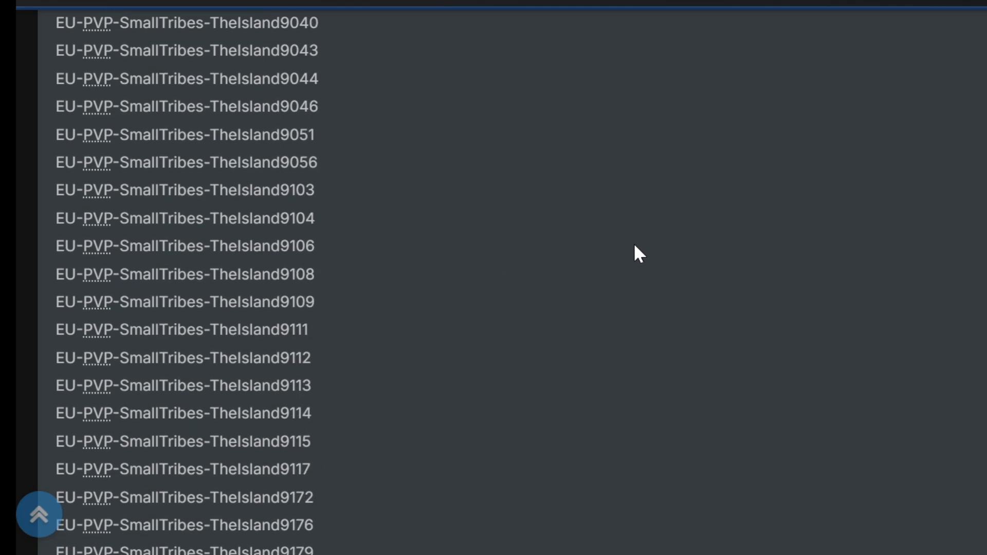
mouse_move(601, 208)
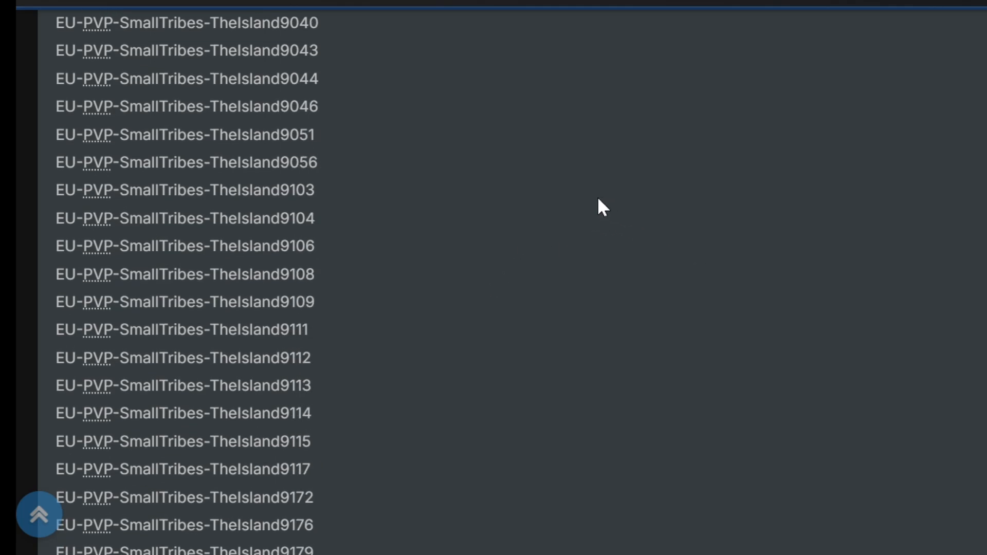
scroll(down, 3)
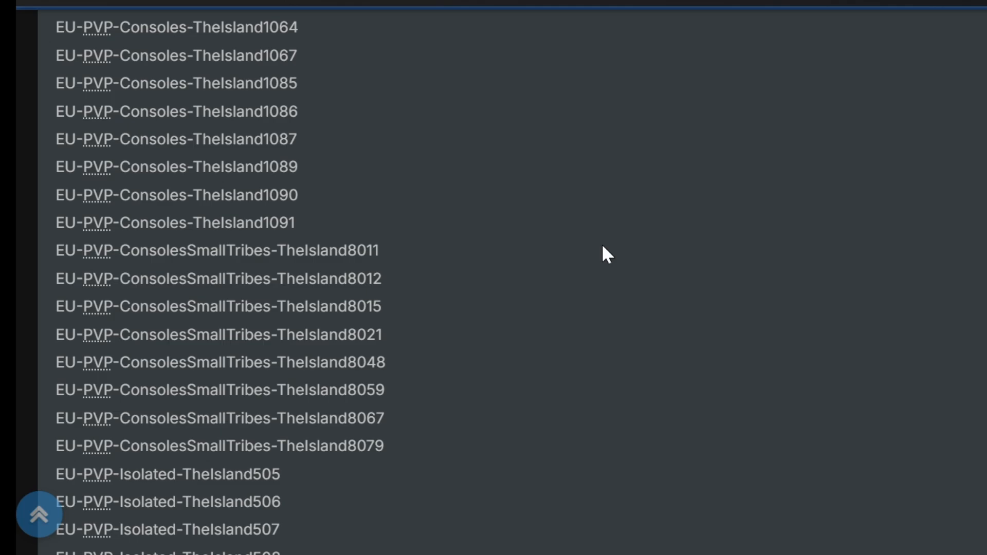
scroll(up, 3)
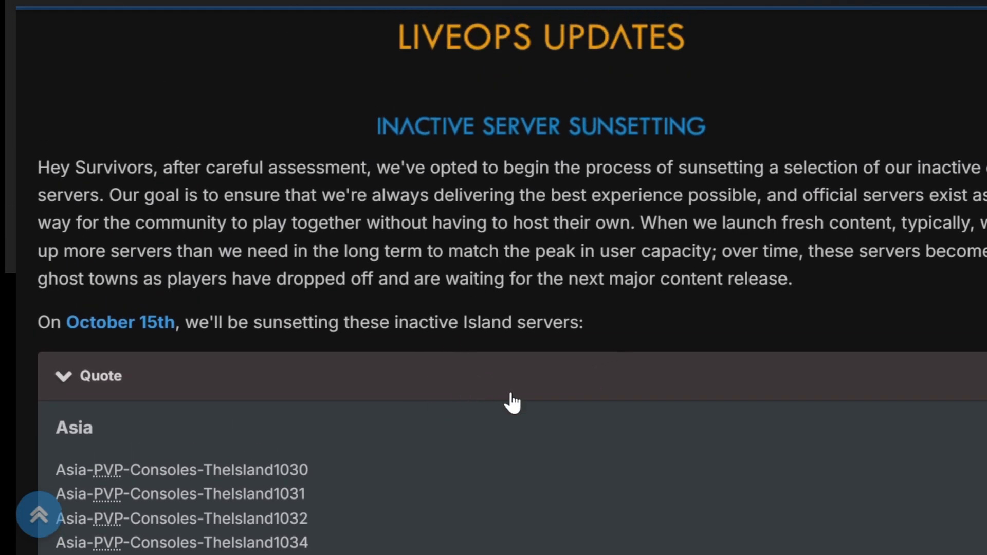
mouse_move(498, 475)
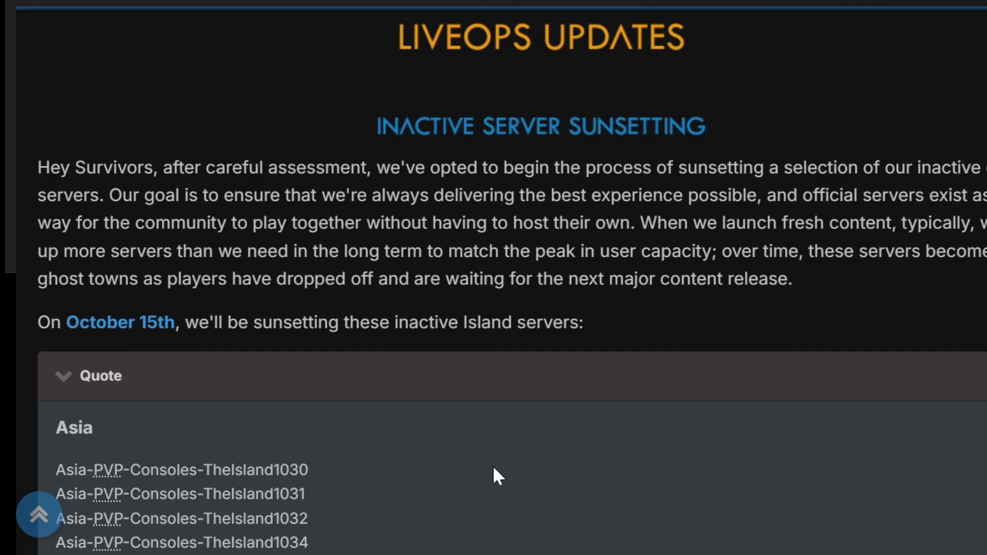
mouse_move(719, 477)
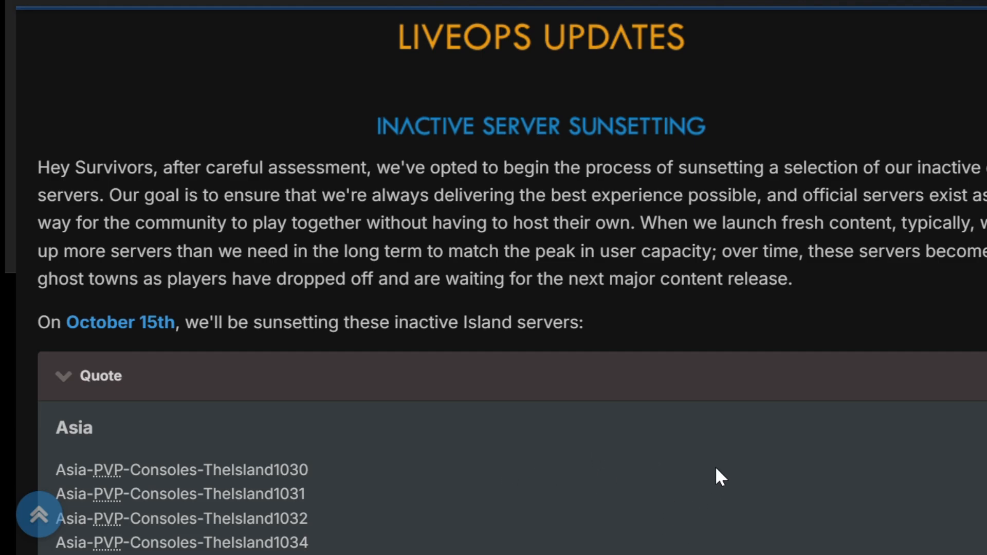
mouse_move(674, 456)
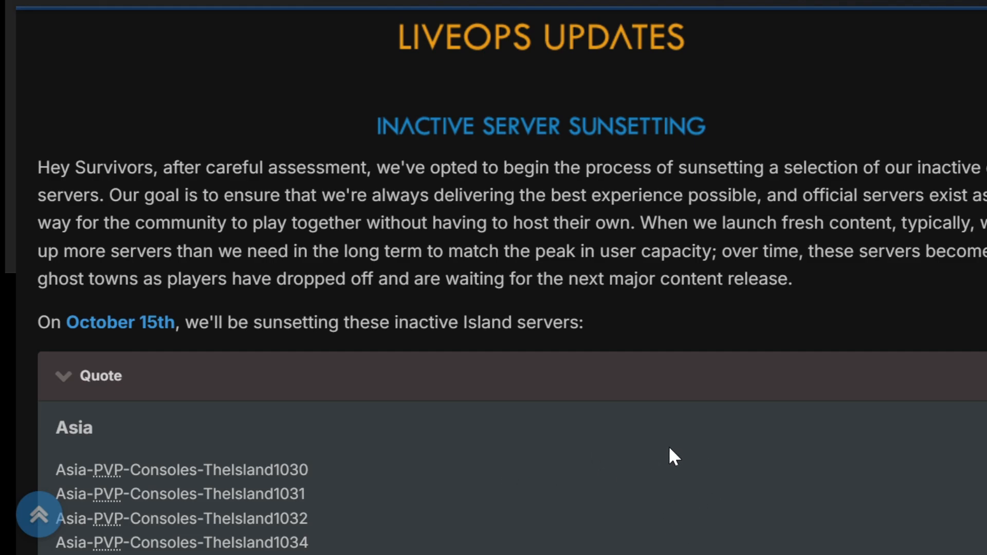
mouse_move(545, 447)
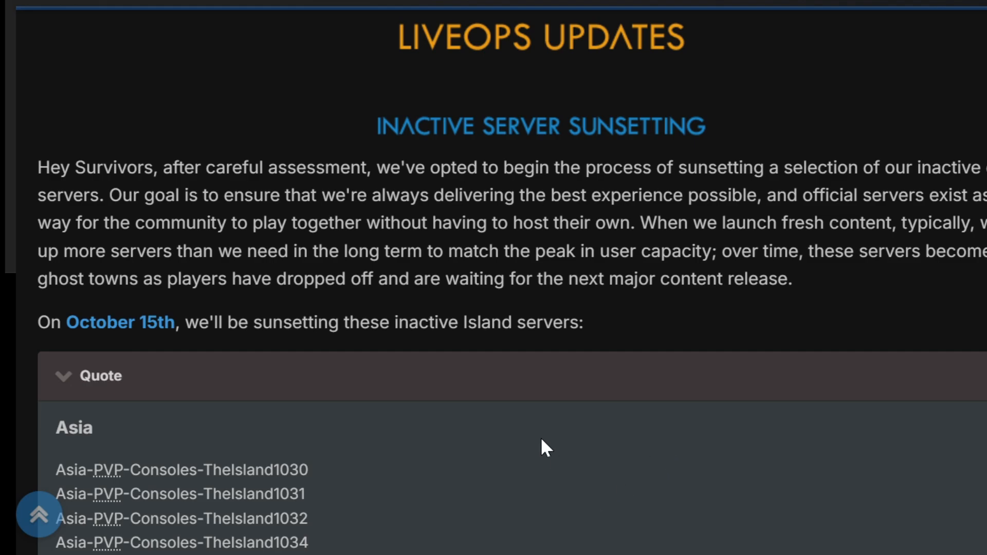
mouse_move(519, 429)
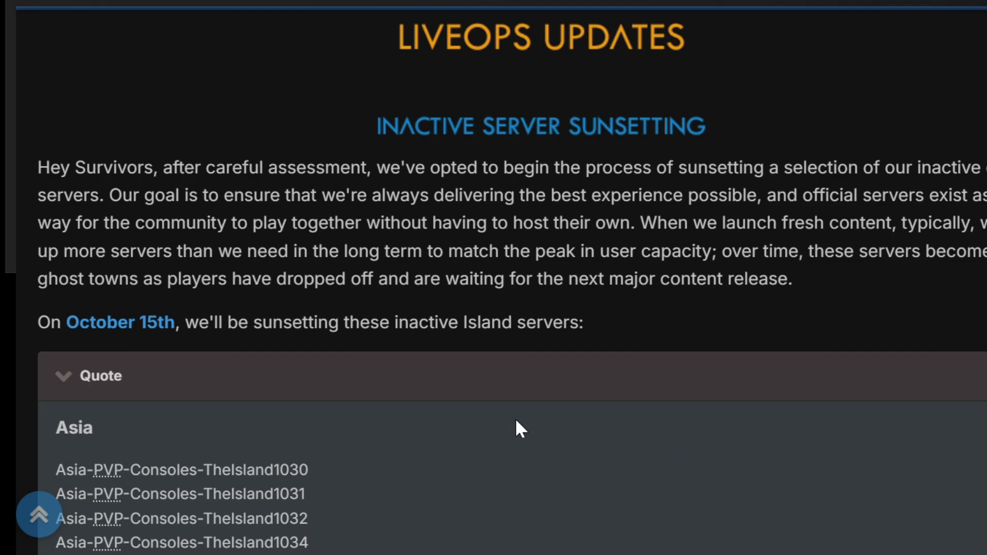
scroll(down, 3)
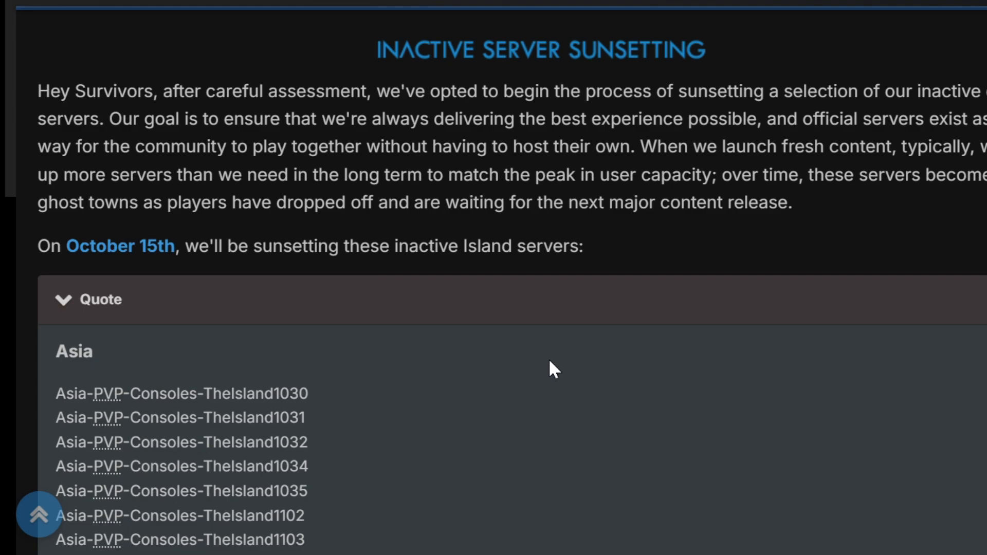
scroll(down, 3)
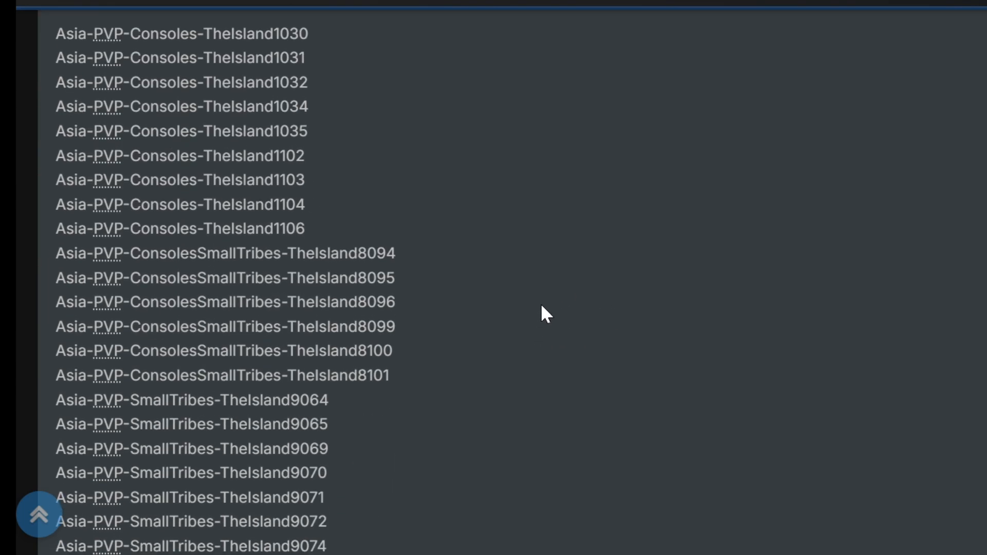
mouse_move(544, 294)
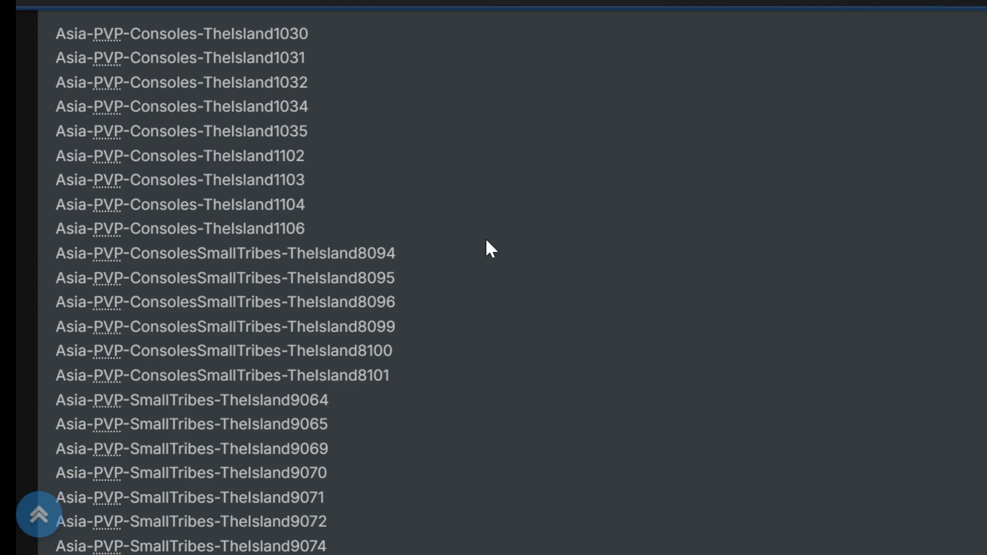
scroll(down, 3)
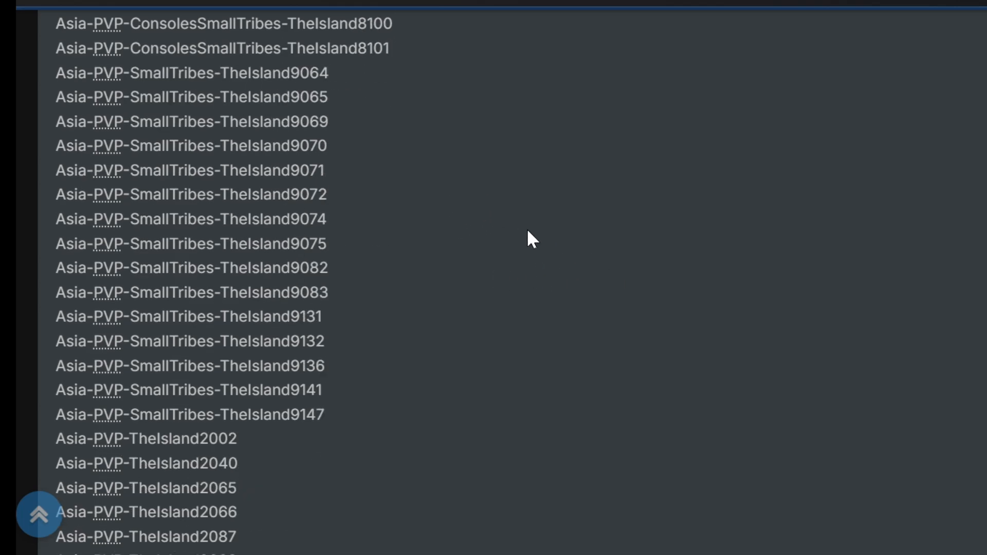
mouse_move(500, 219)
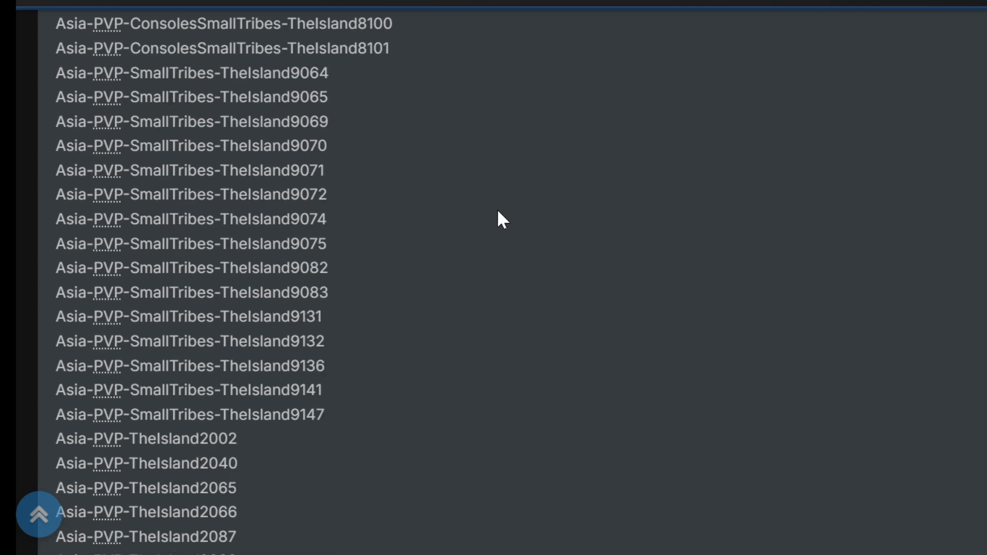
mouse_move(614, 255)
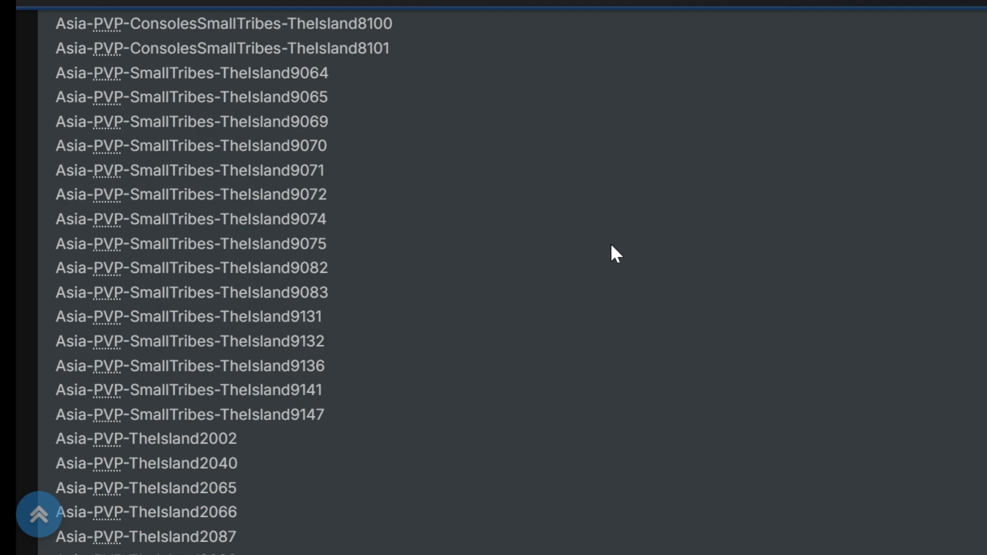
mouse_move(556, 228)
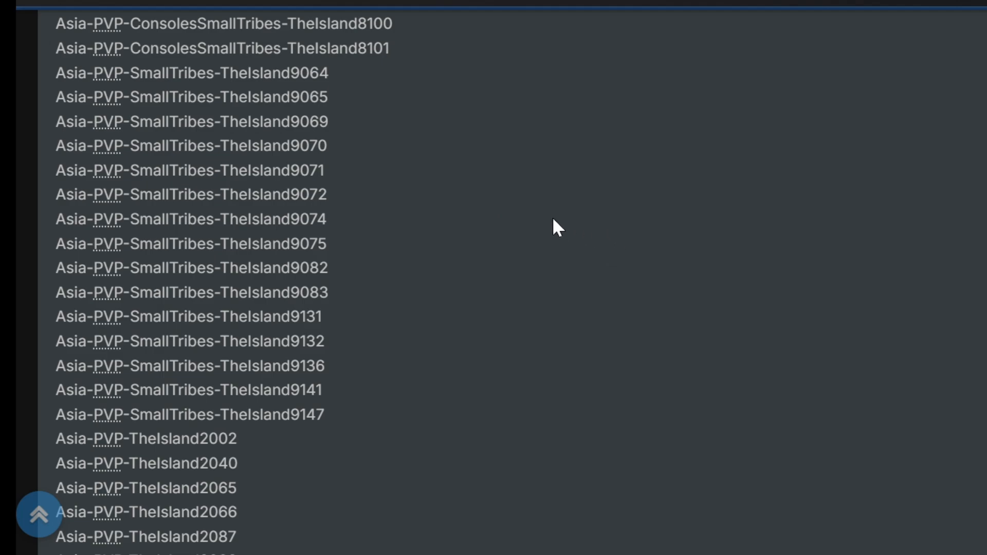
mouse_move(624, 214)
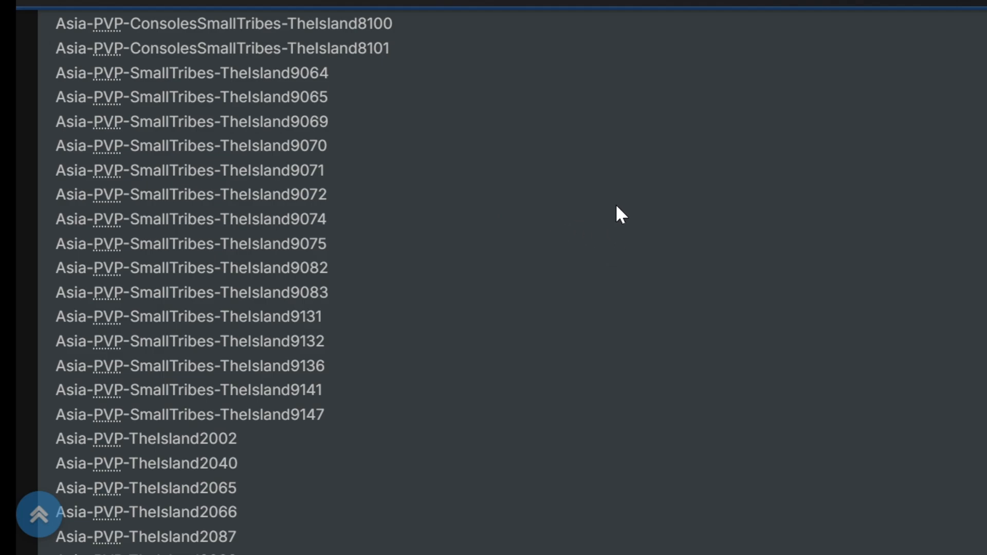
mouse_move(612, 206)
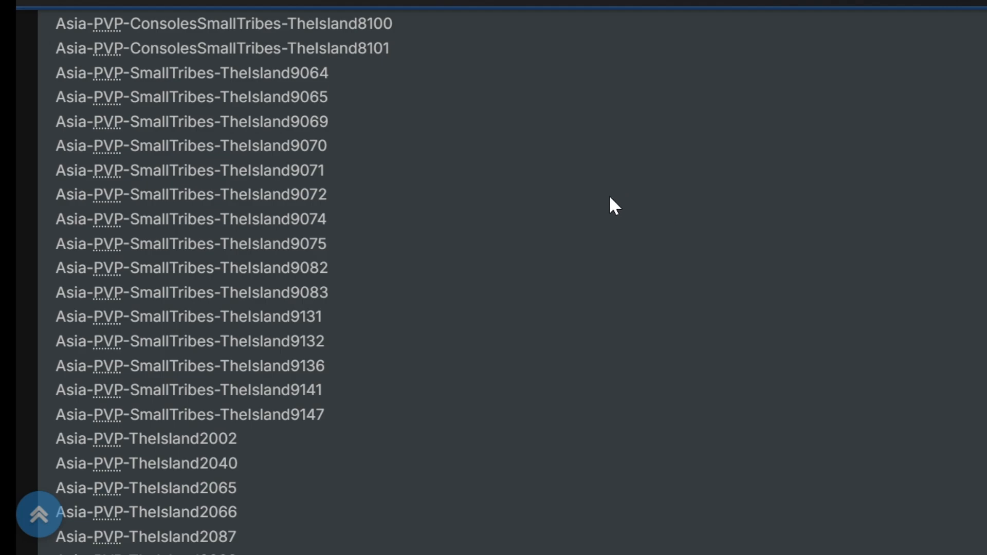
mouse_move(643, 192)
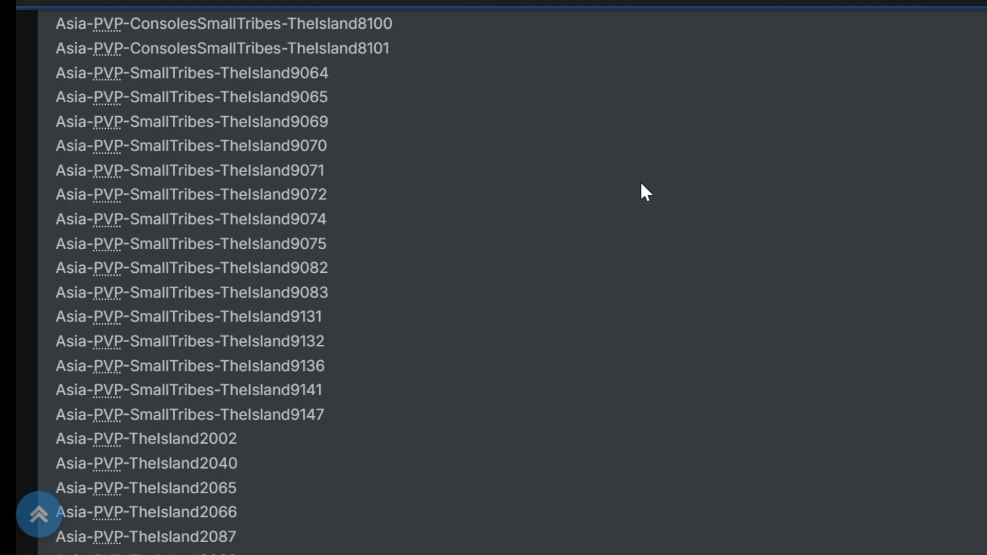
mouse_move(632, 258)
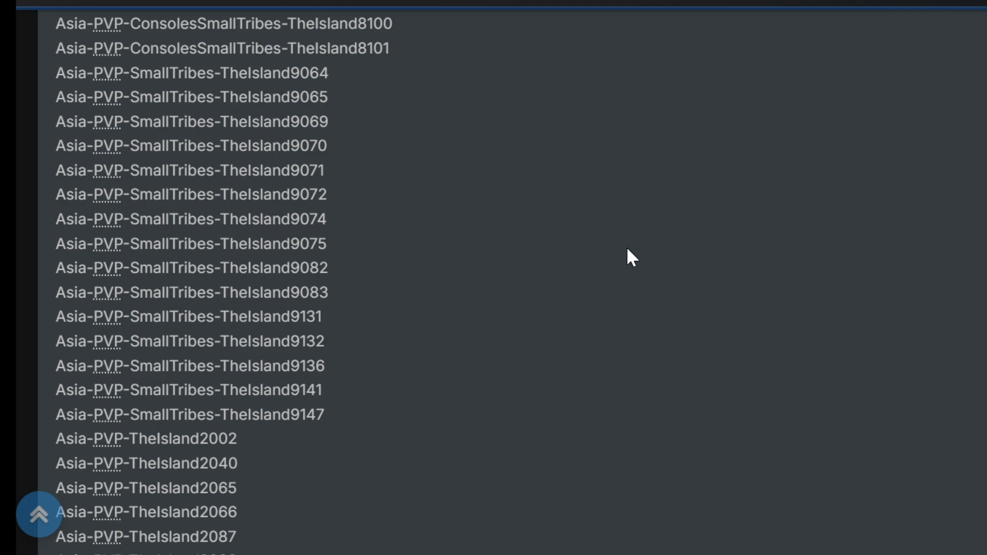
mouse_move(623, 264)
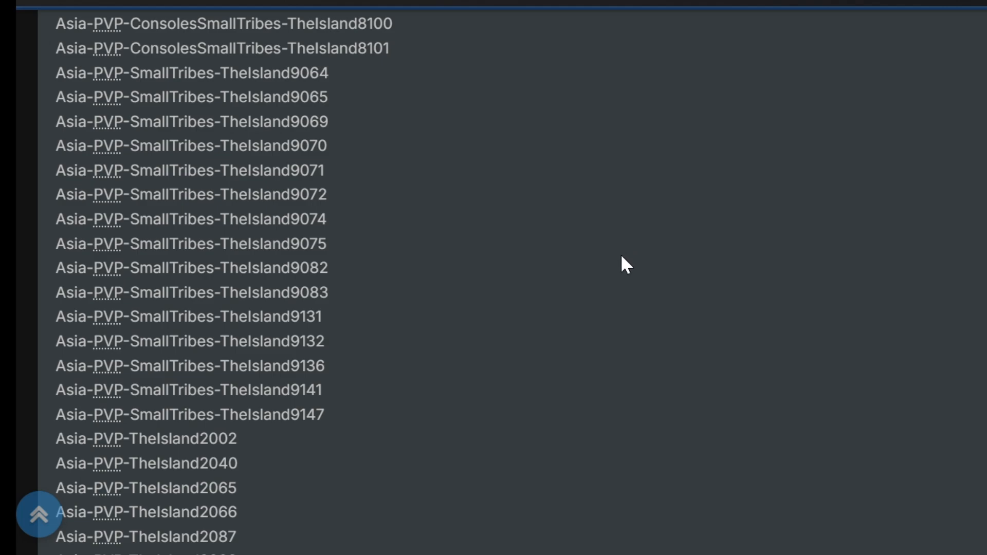
mouse_move(647, 264)
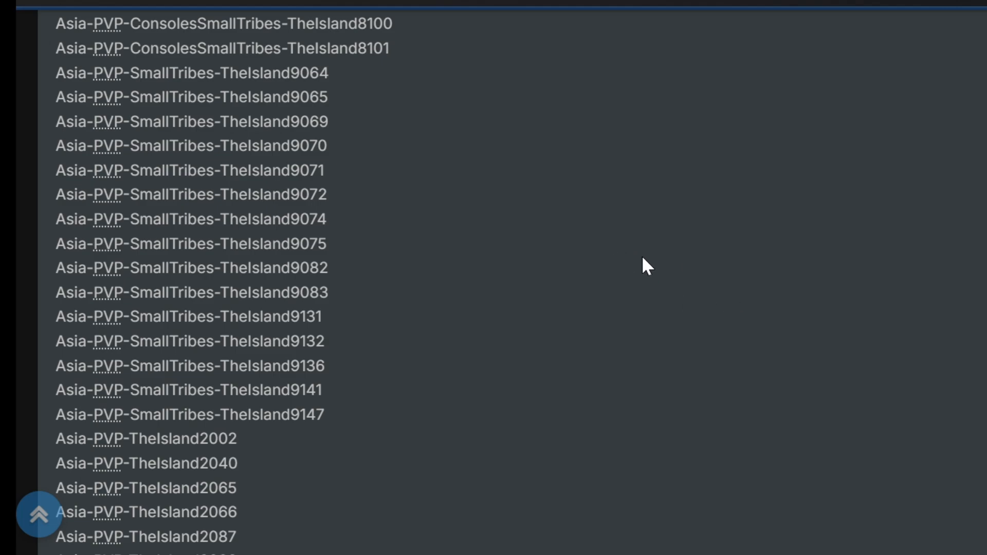
mouse_move(586, 284)
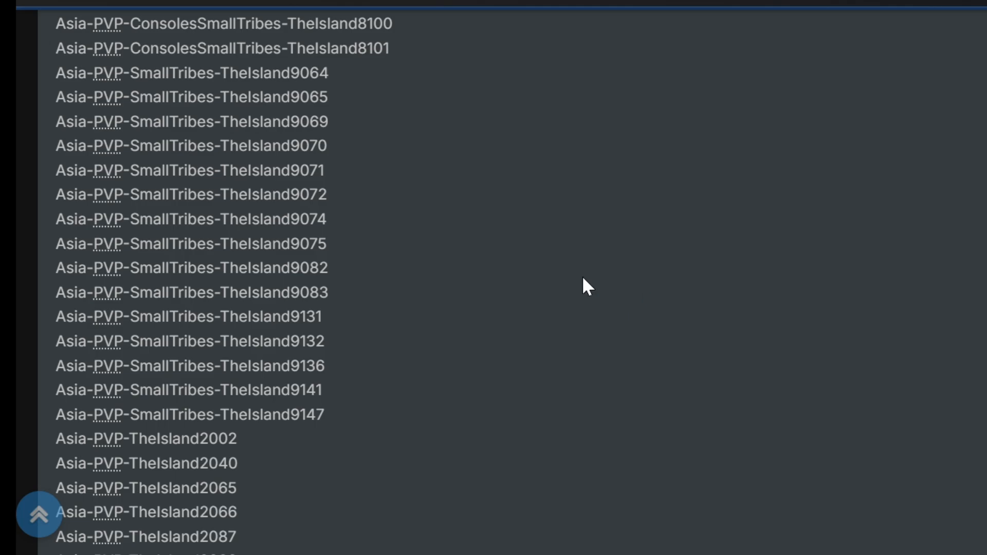
mouse_move(538, 305)
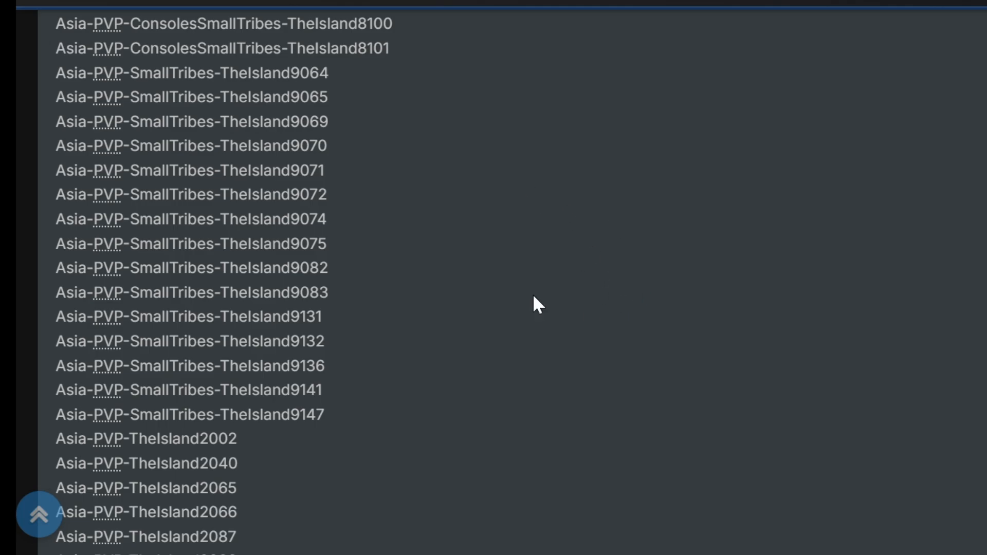
scroll(down, 3)
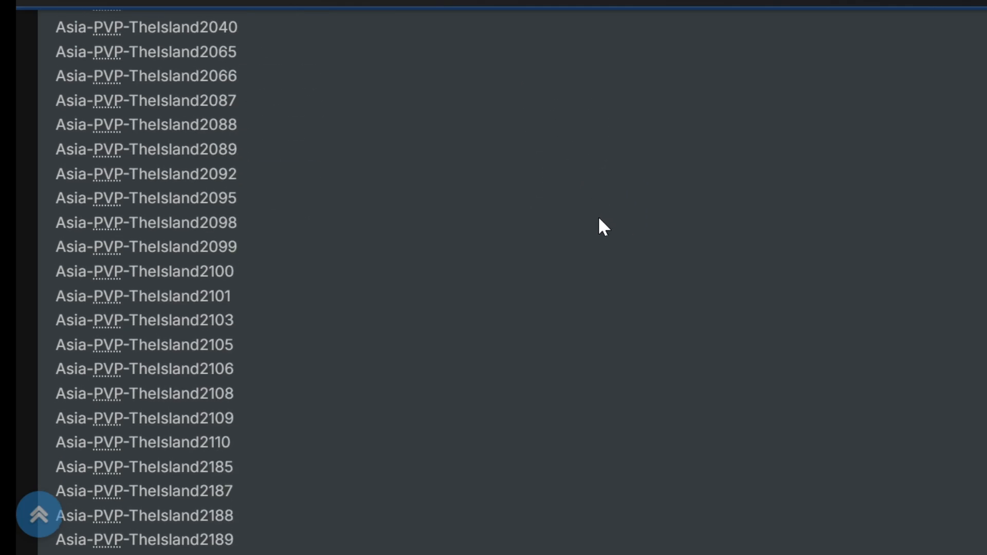
scroll(down, 3)
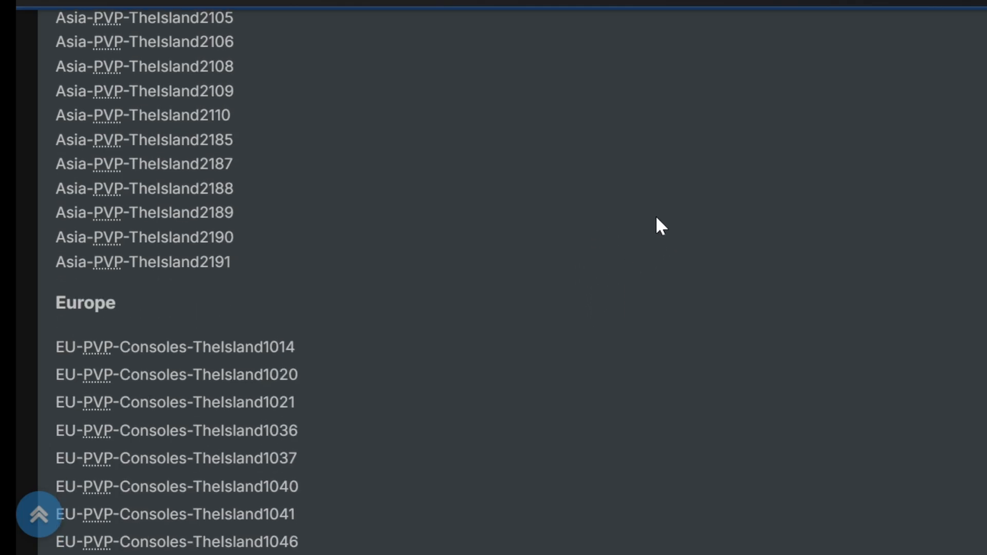
scroll(up, 3)
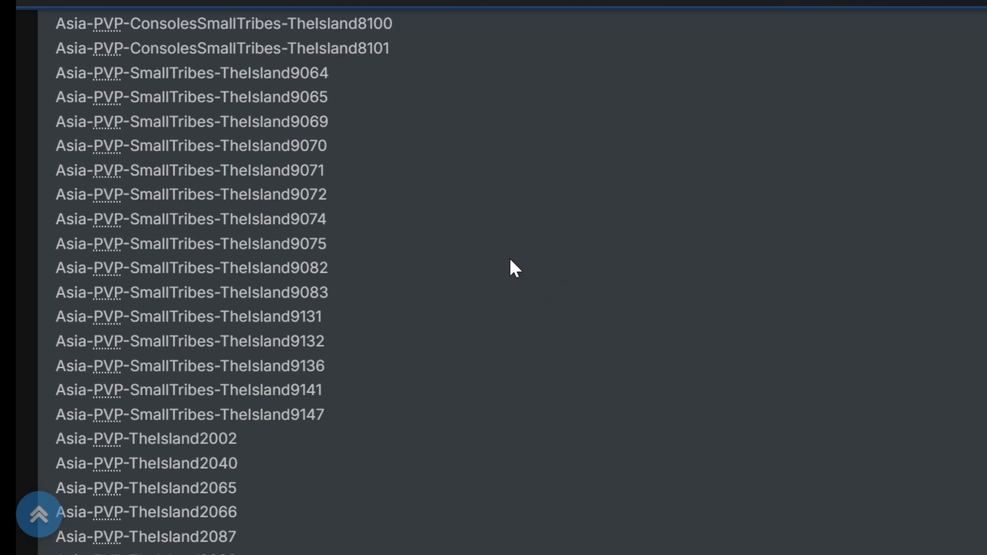
mouse_move(648, 247)
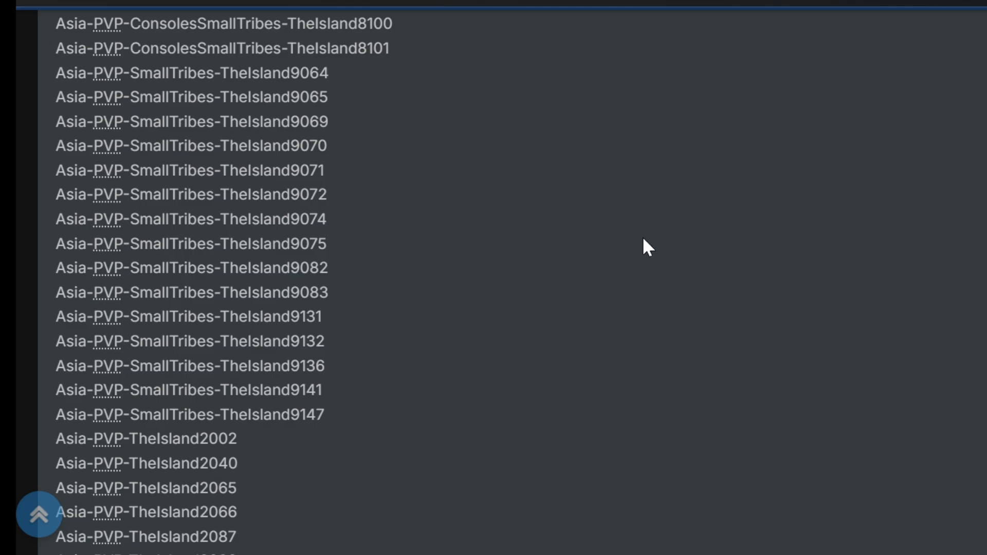
mouse_move(591, 287)
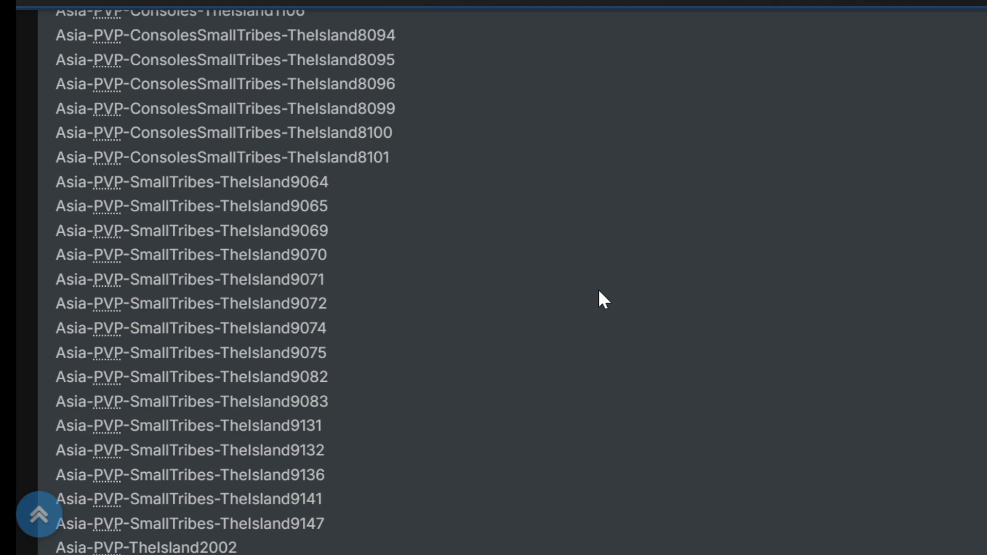
scroll(down, 3)
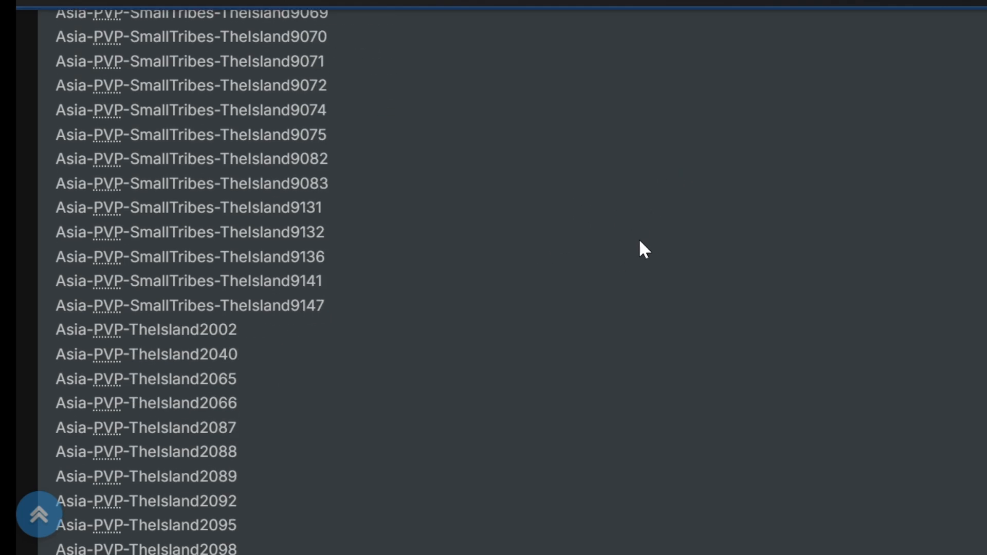
mouse_move(613, 240)
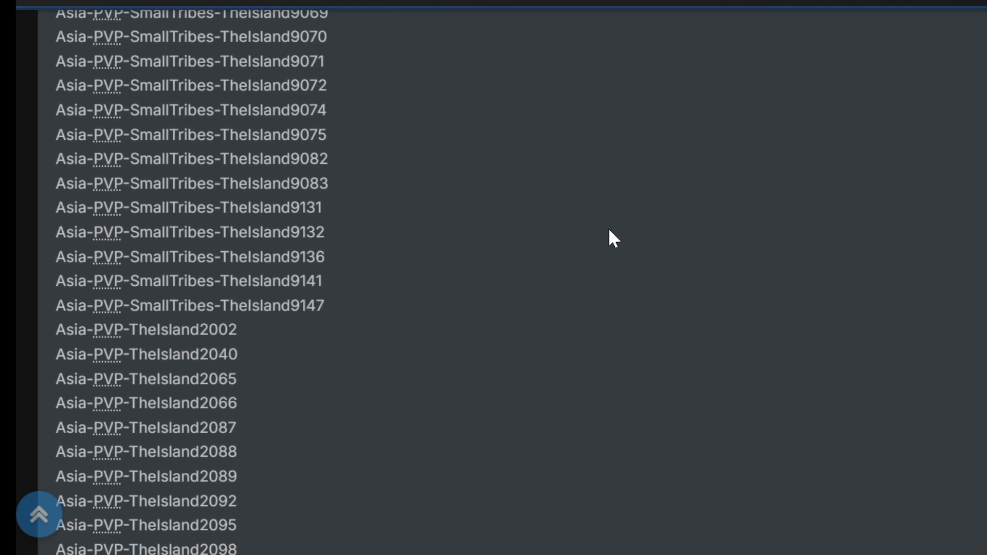
mouse_move(586, 281)
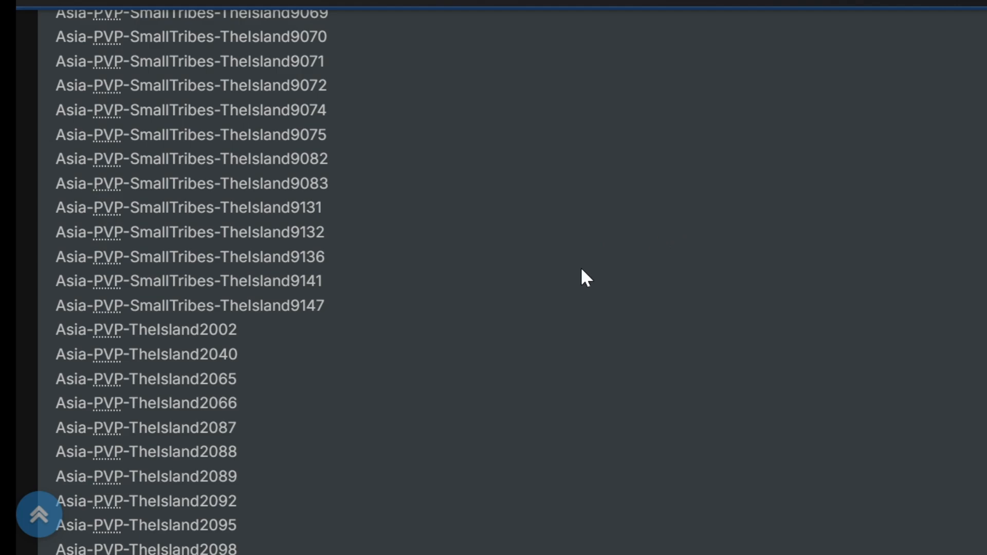
mouse_move(638, 363)
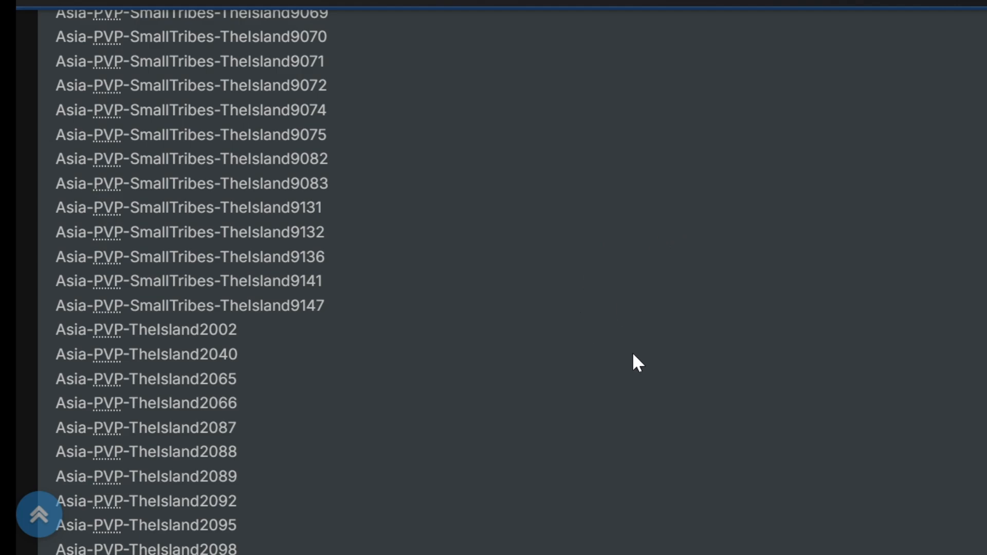
mouse_move(623, 384)
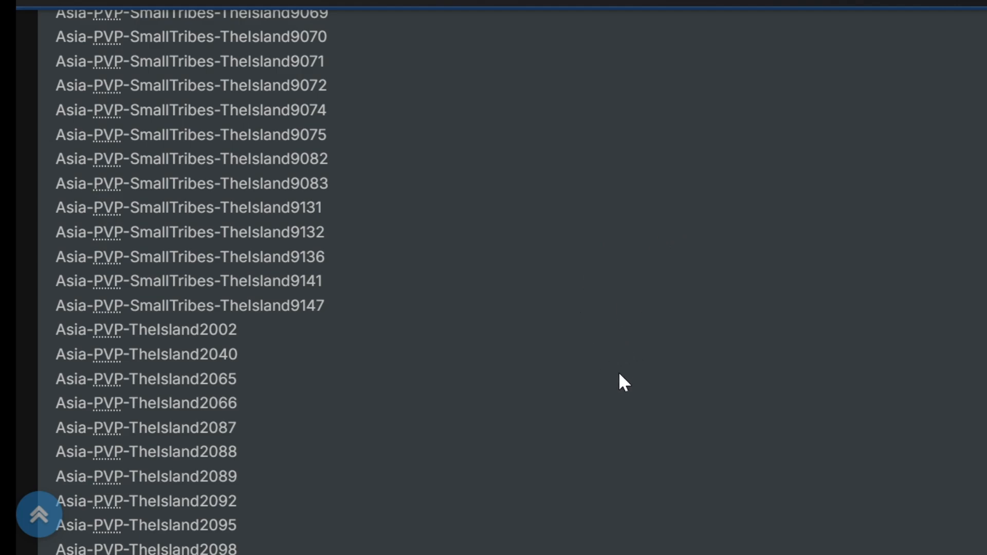
mouse_move(558, 239)
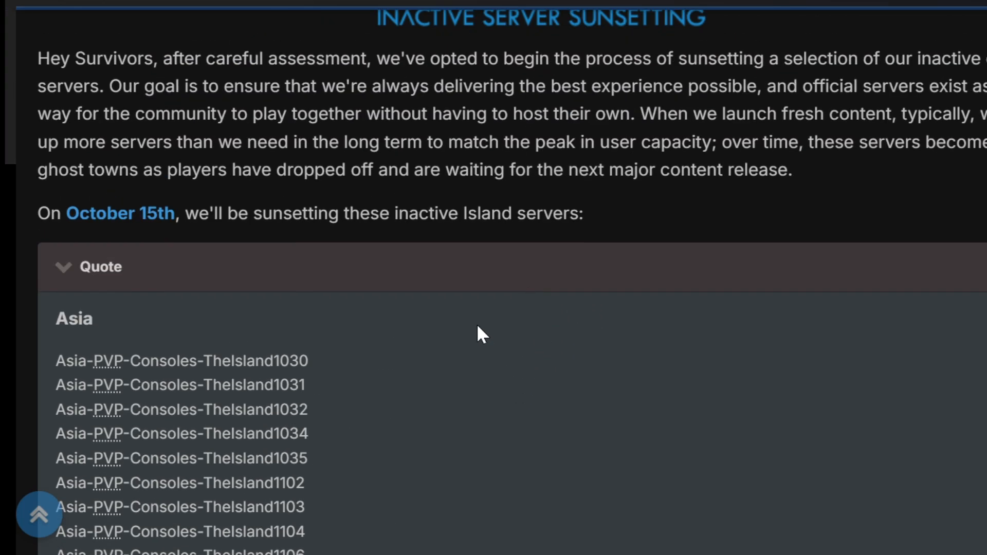
scroll(down, 3)
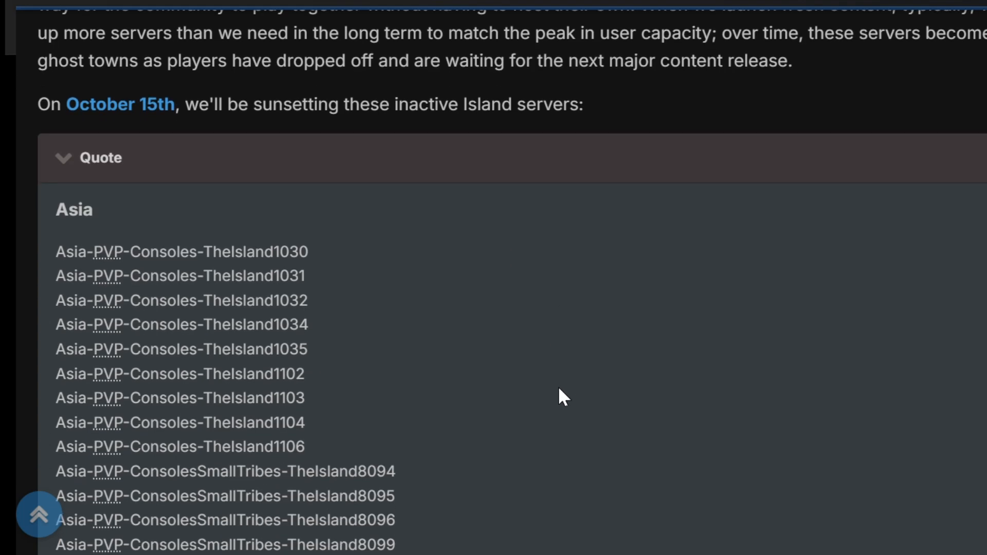
mouse_move(576, 402)
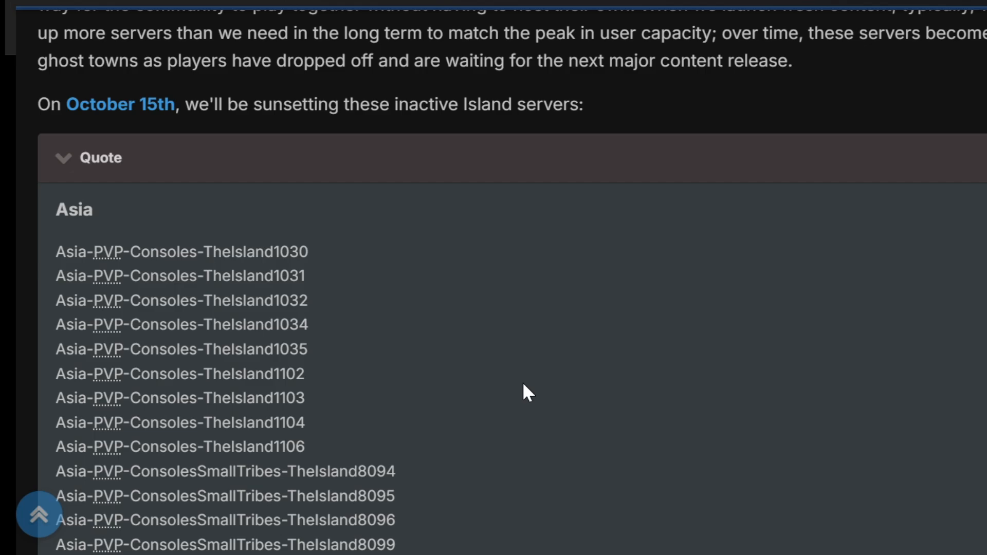
mouse_move(611, 337)
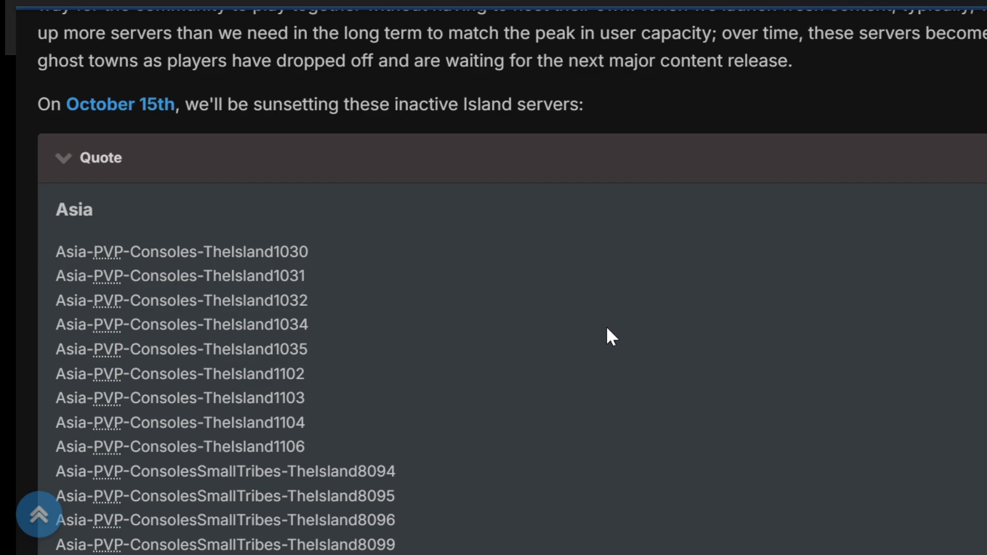
mouse_move(493, 367)
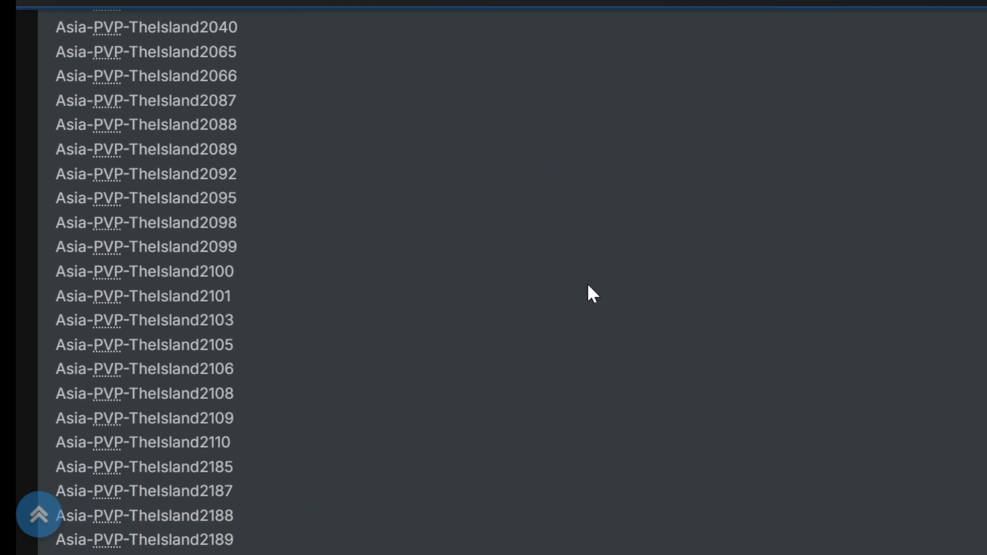
mouse_move(598, 270)
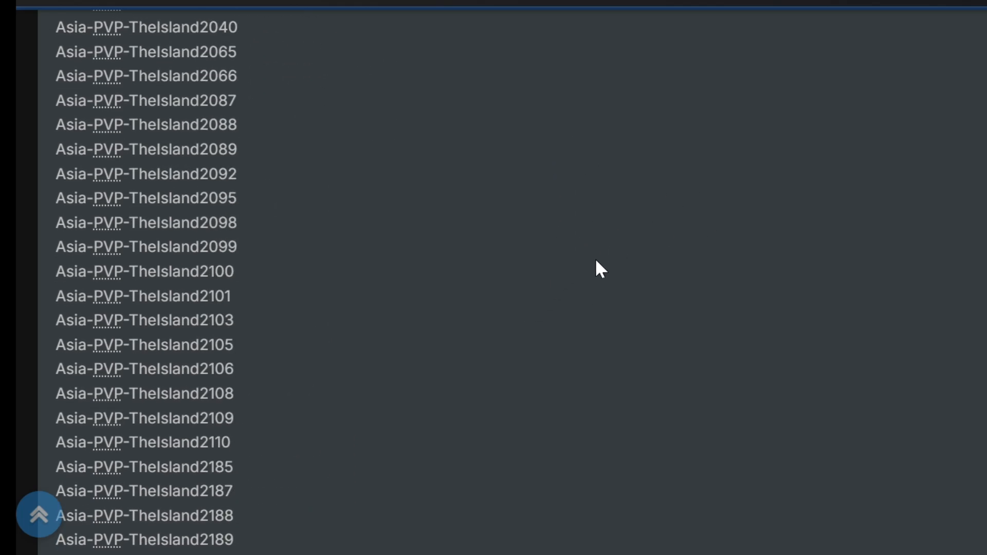
mouse_move(592, 217)
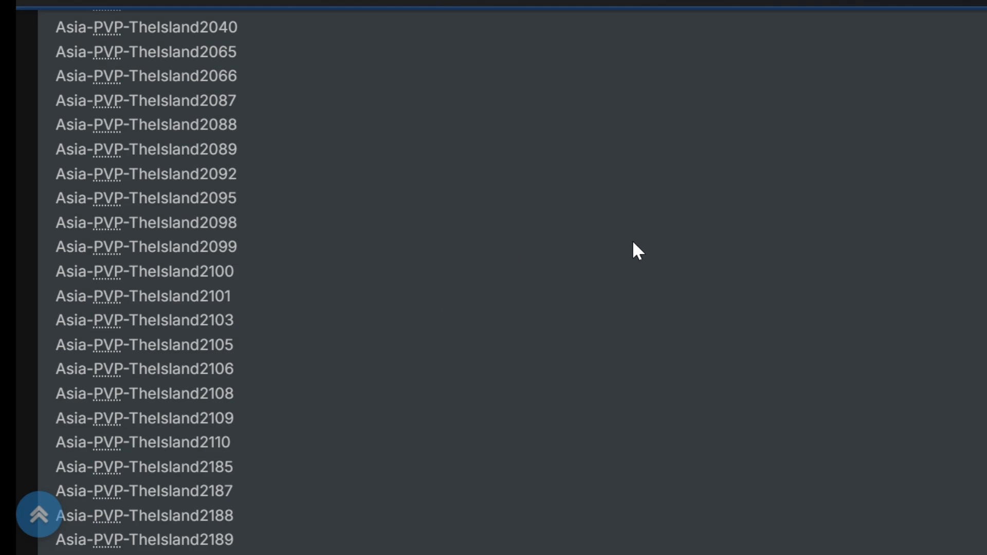
mouse_move(472, 371)
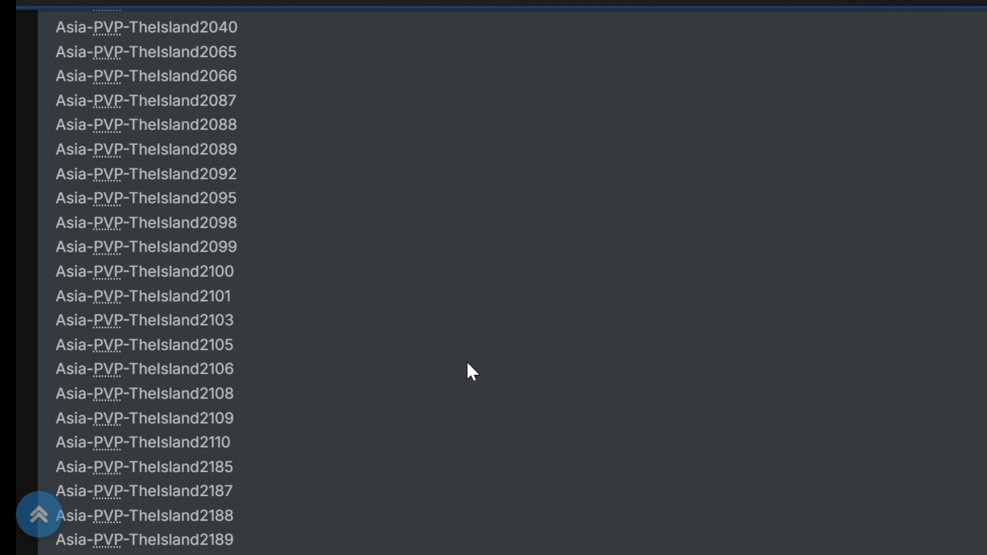
mouse_move(471, 289)
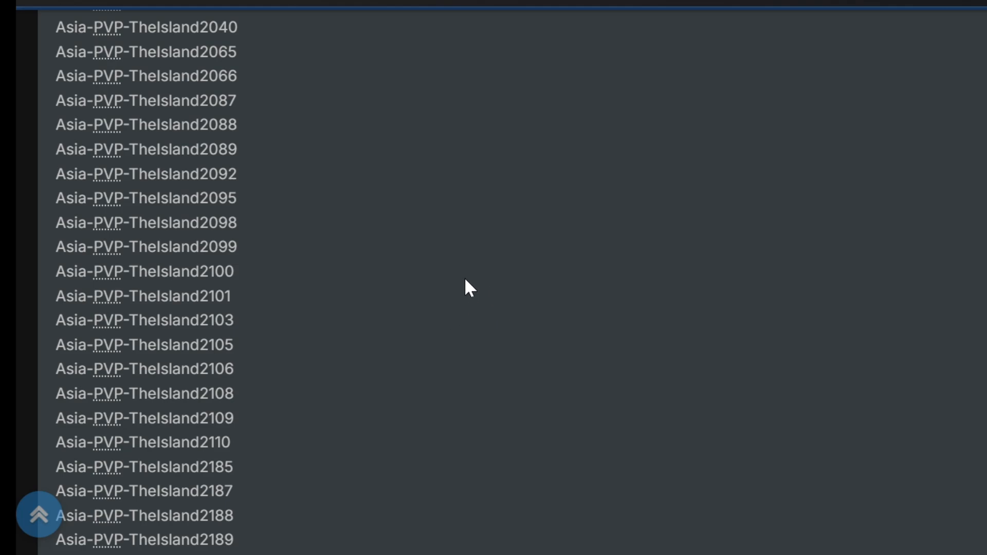
mouse_move(599, 253)
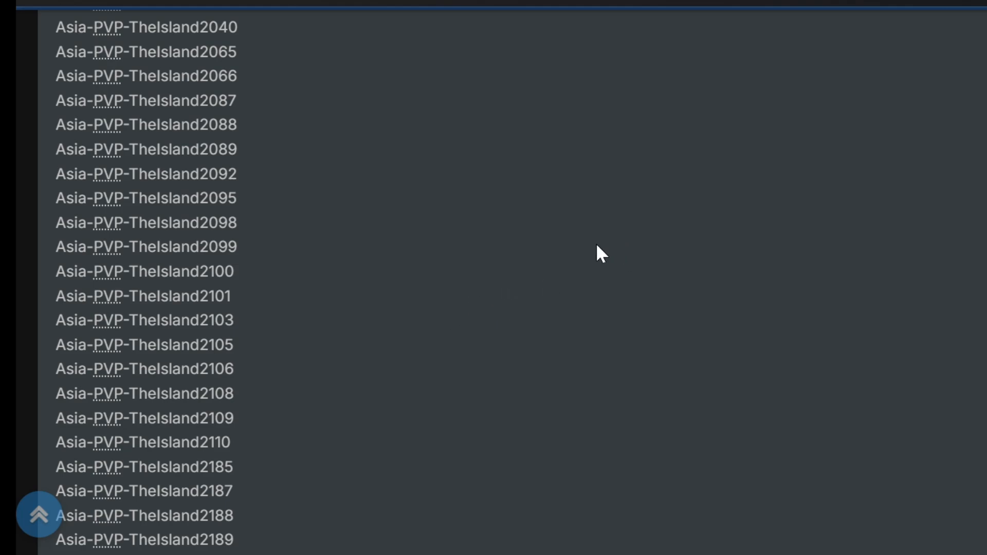